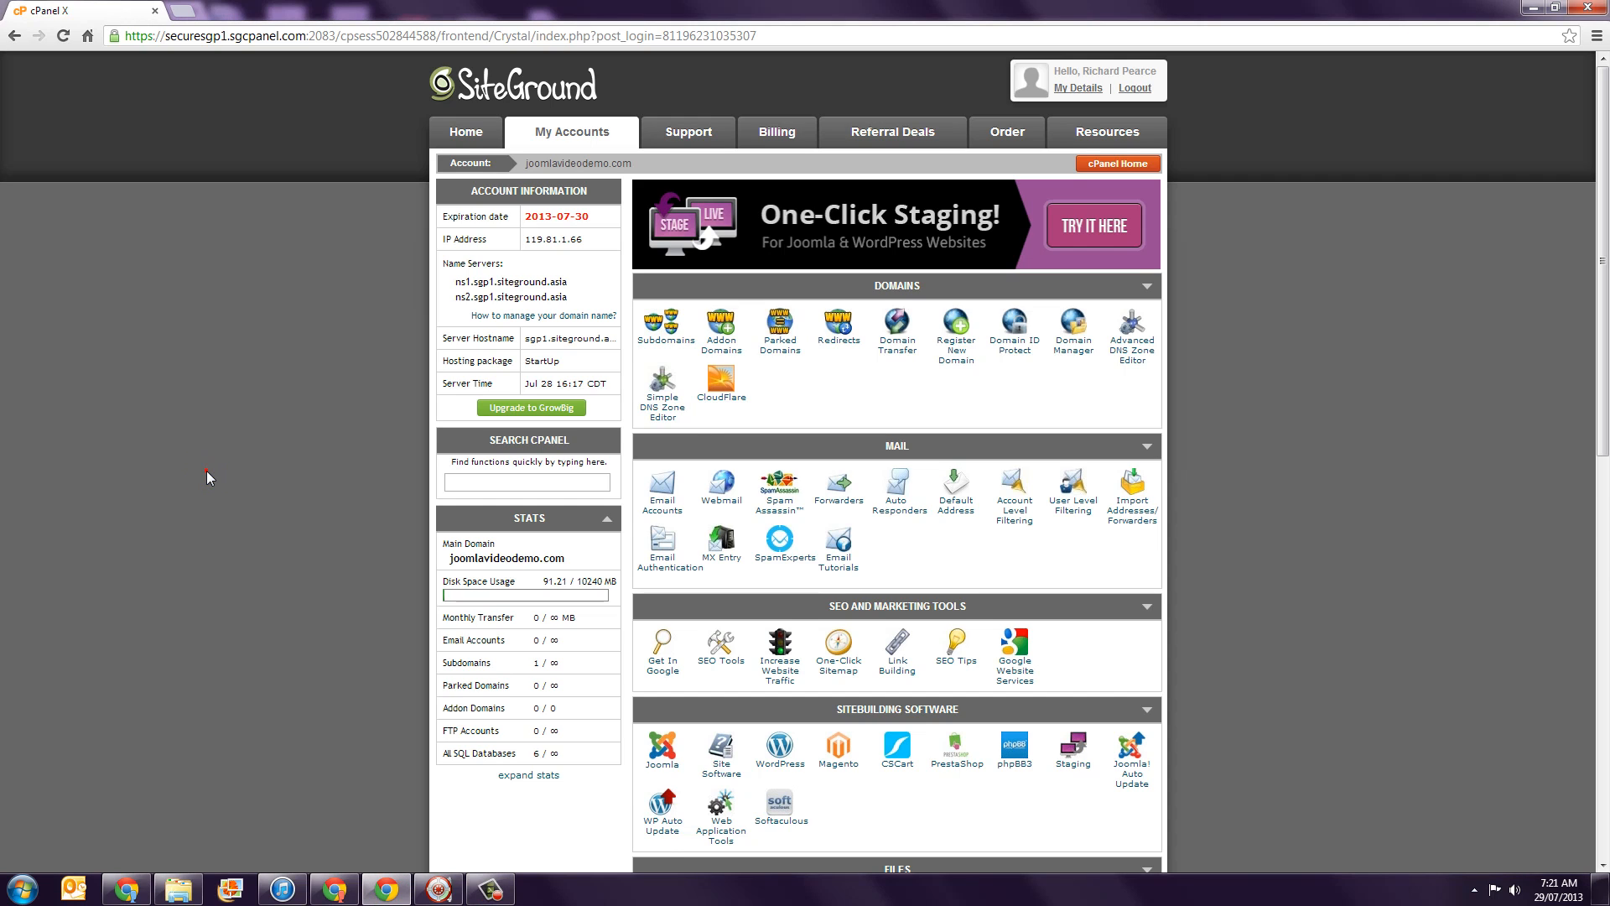
- Scroll to Sitebuilding Software and open Joomla's Softaculous overview with its two existing installations
{"action": "scroll", "scroll_direction": "down", "scroll_amount": 3}
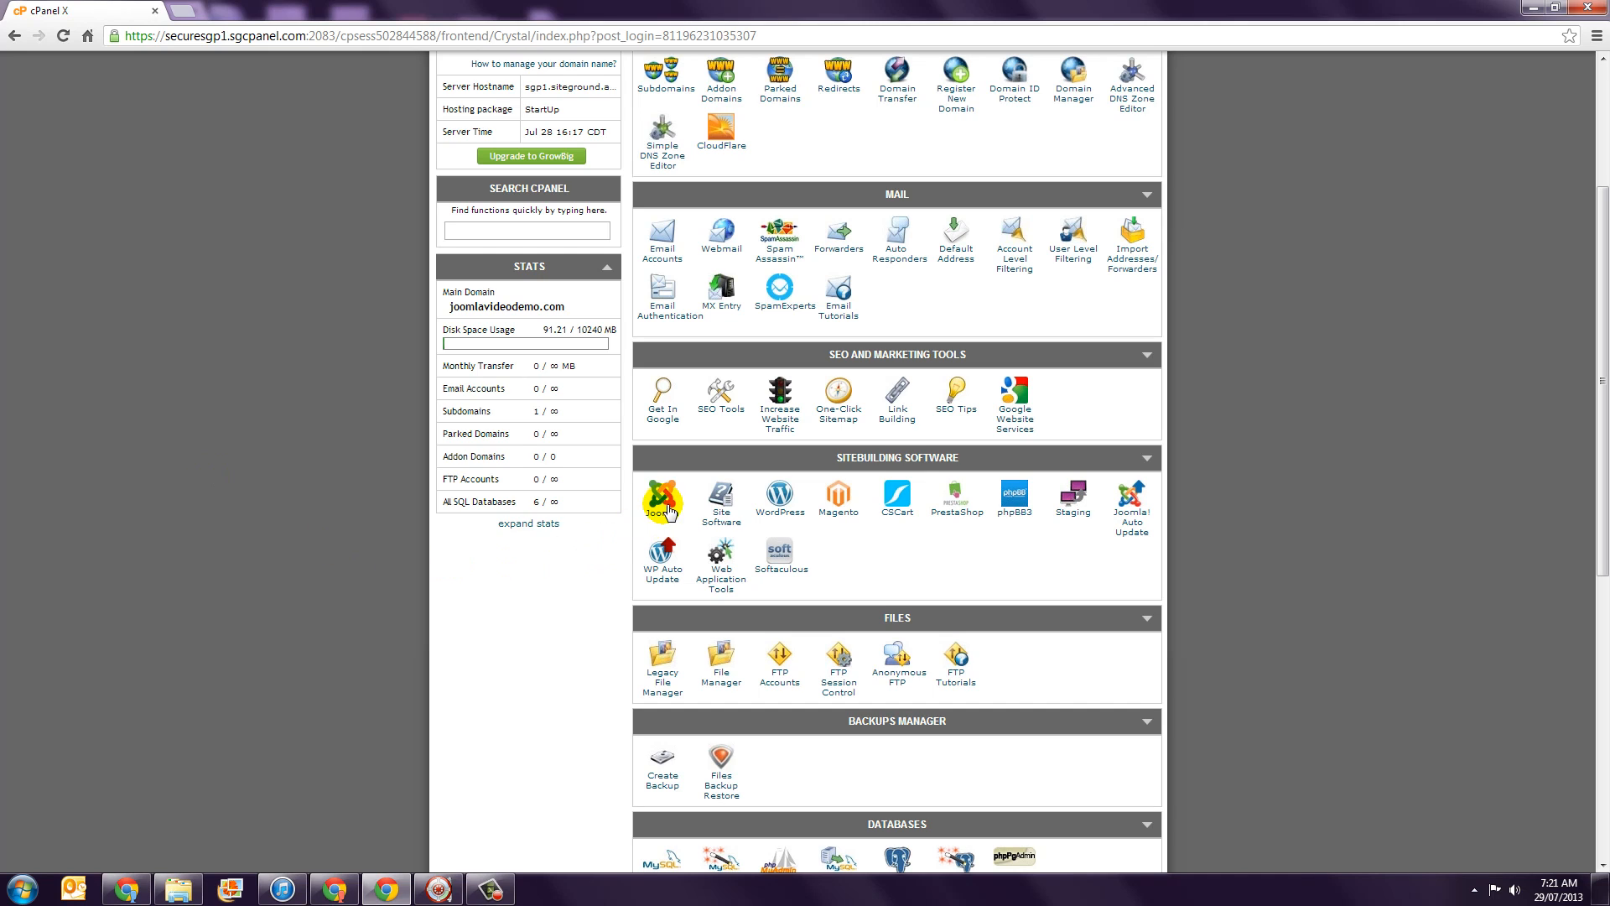
{"action": "left_click", "coordinate": [661, 497]}
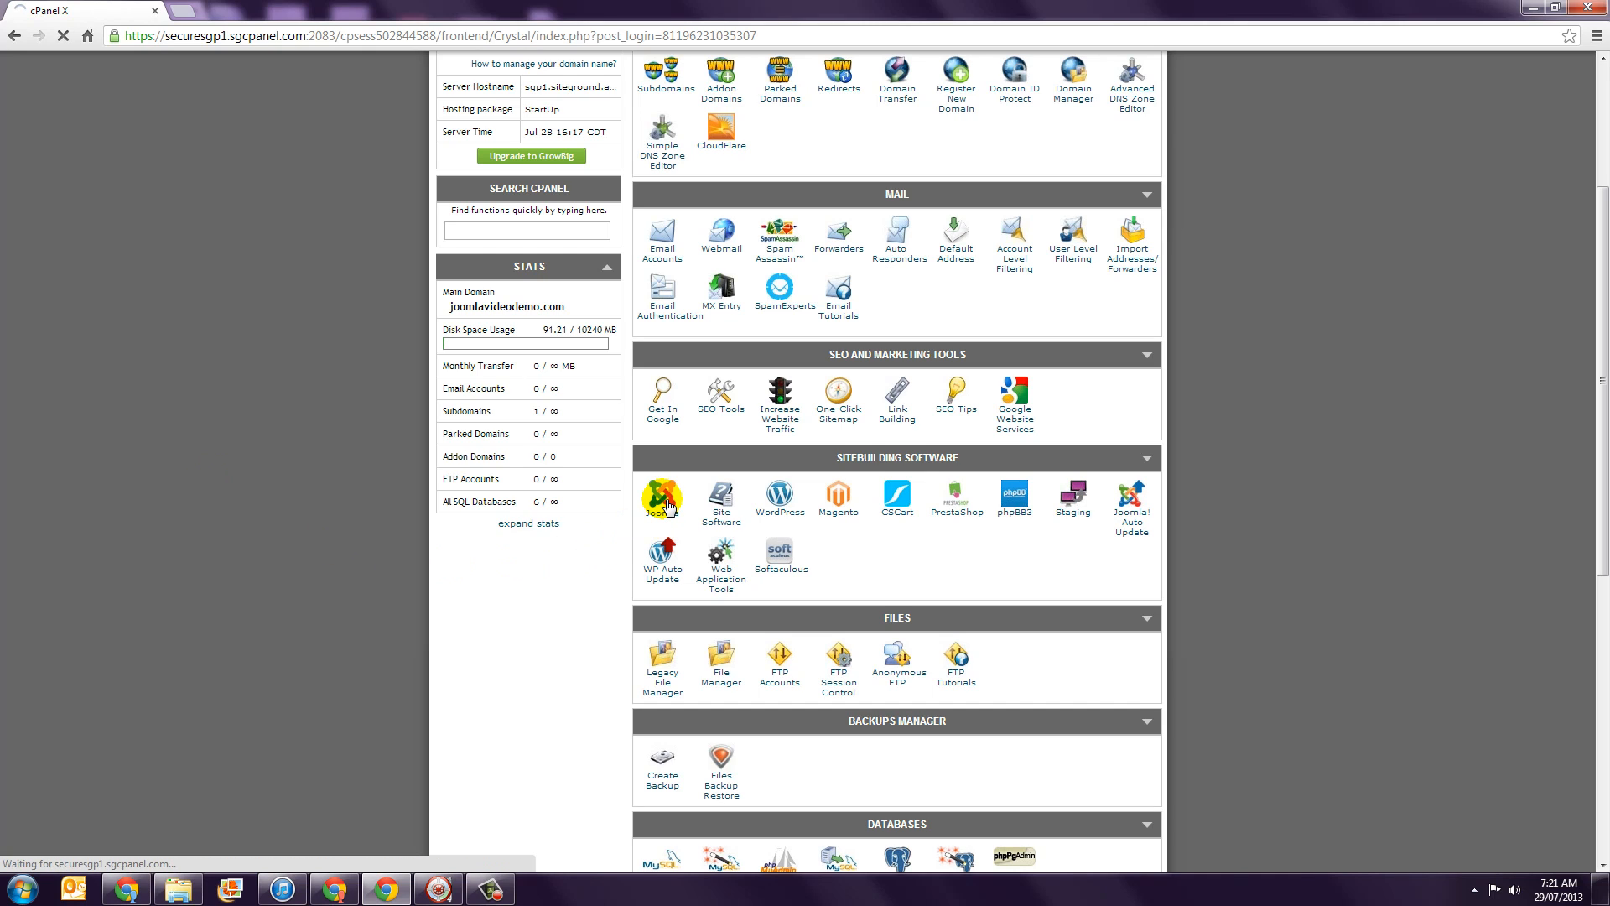
{"action": "left_click", "coordinate": [661, 495]}
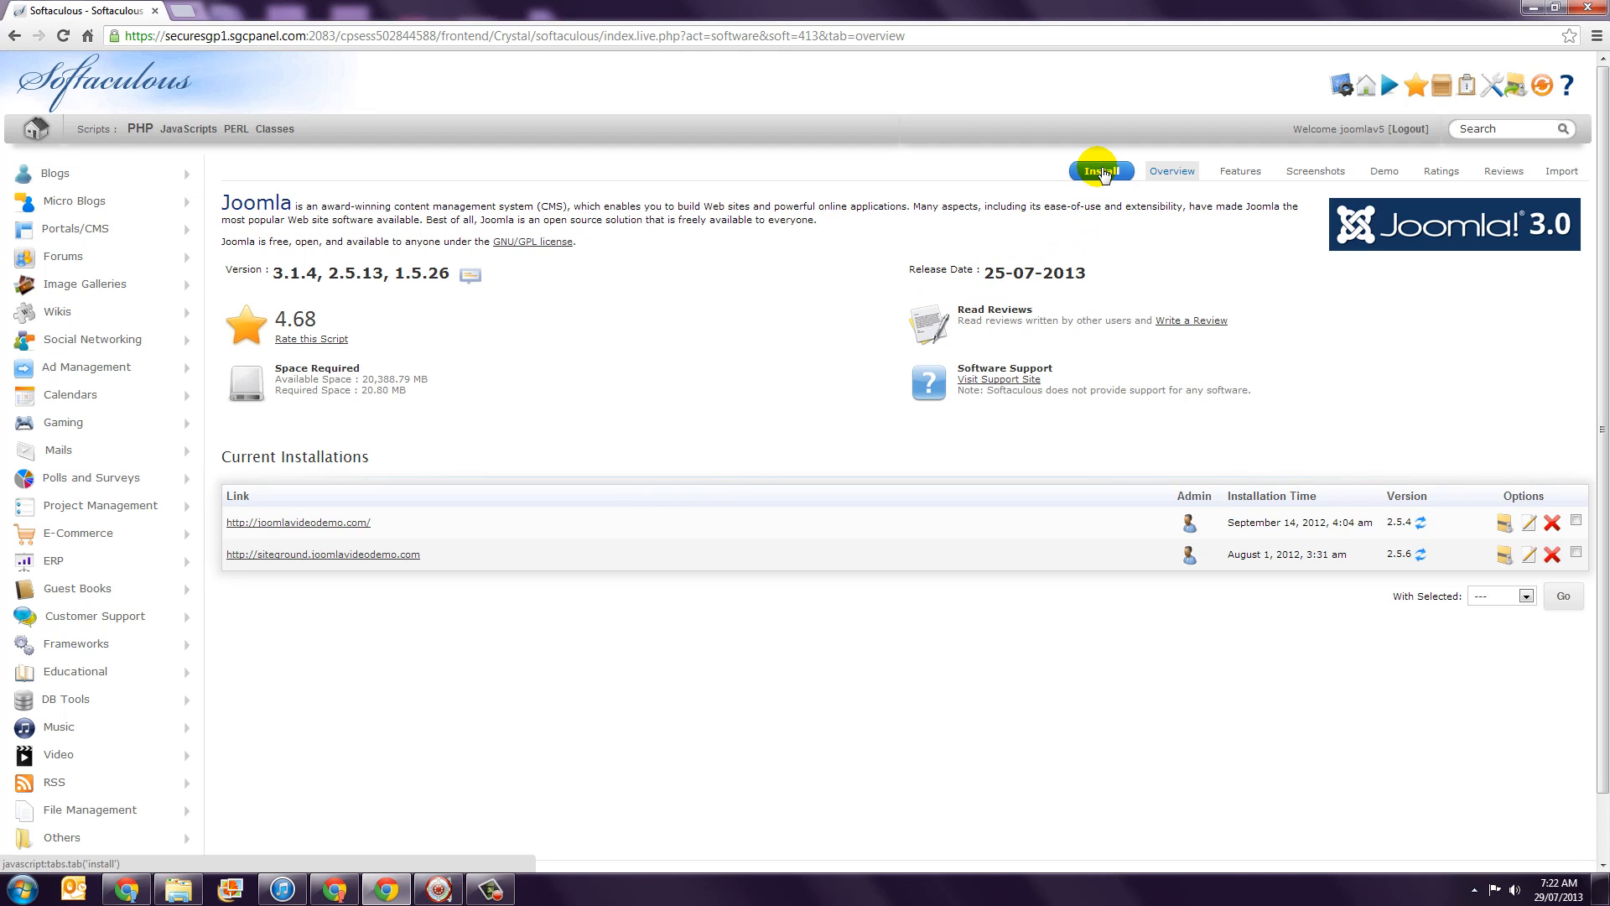
{"action": "left_click", "coordinate": [1101, 171]}
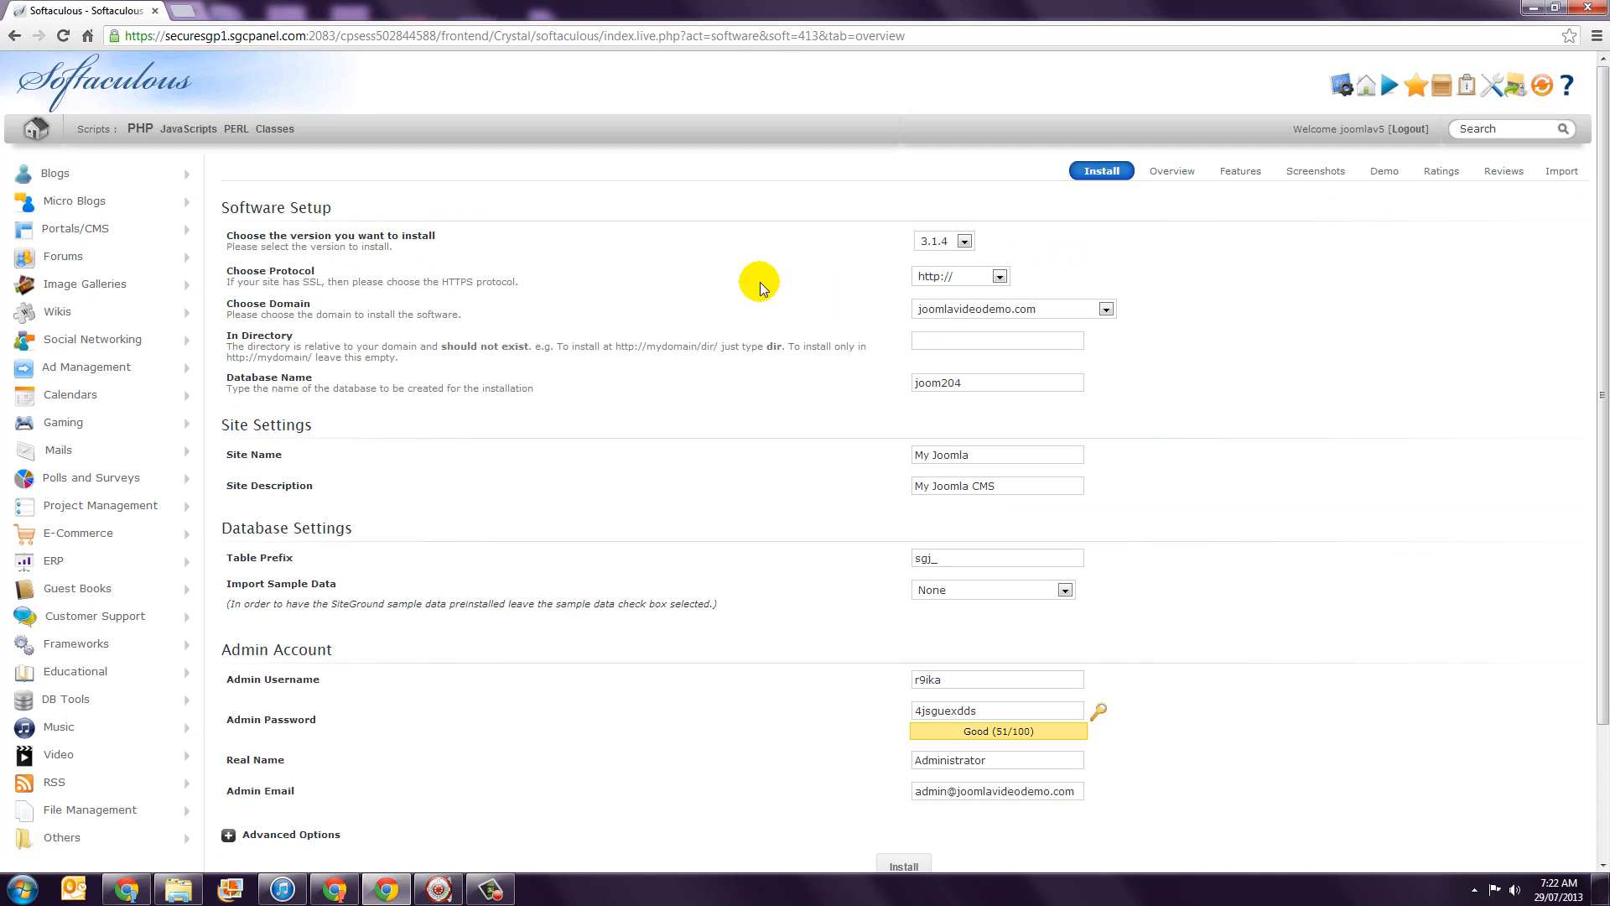
{"action": "mouse_move", "coordinate": [753, 285]}
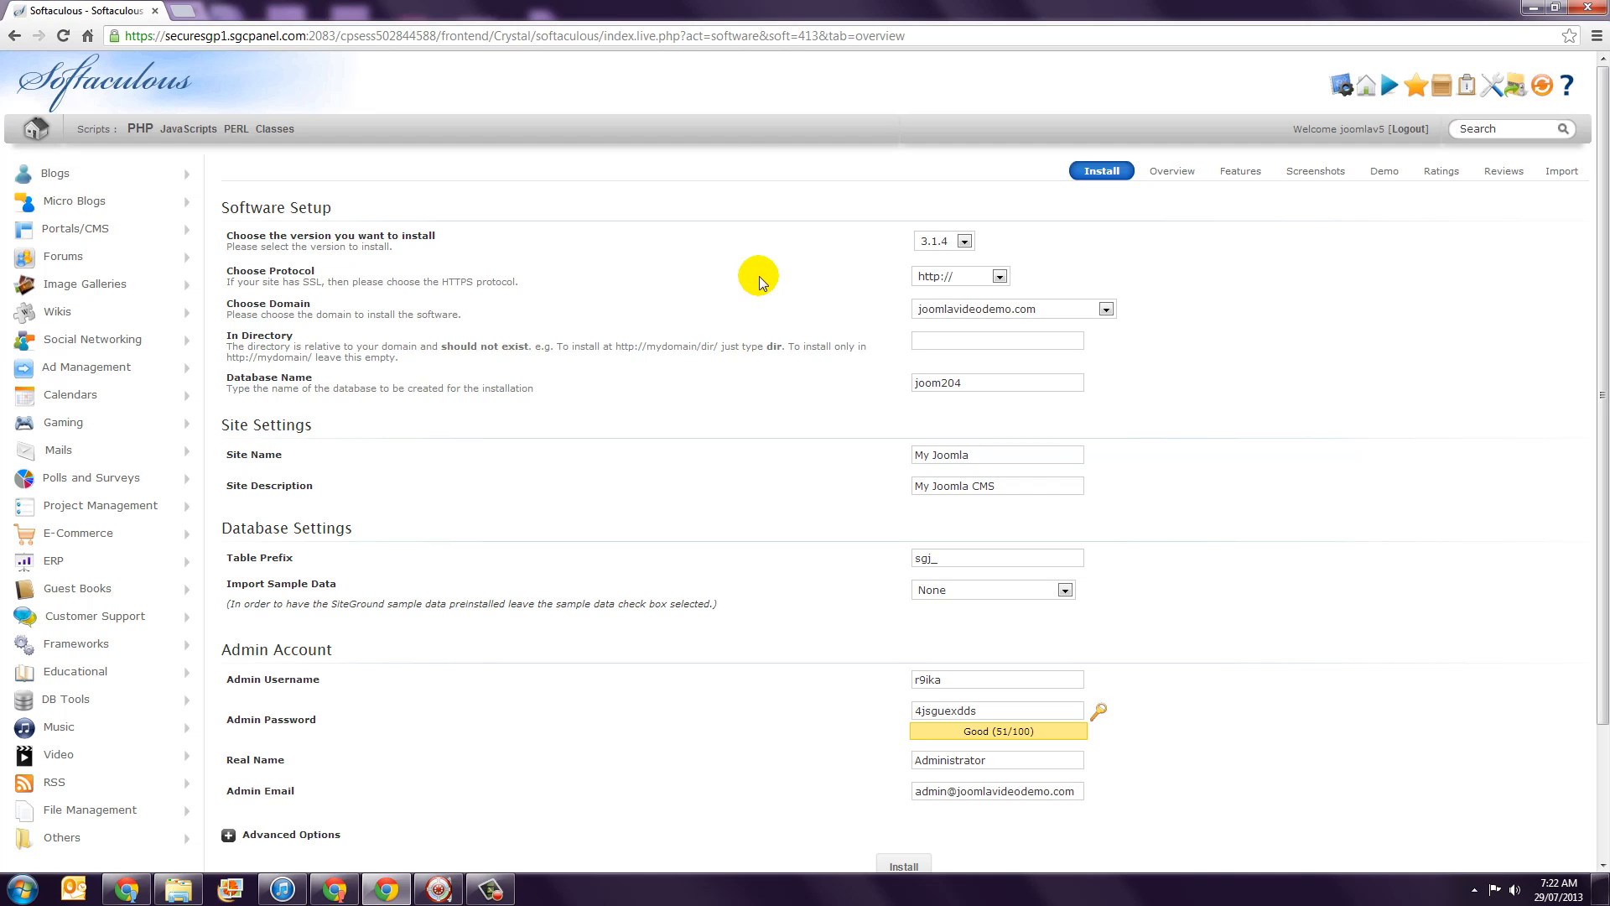
{"action": "left_click", "coordinate": [939, 240]}
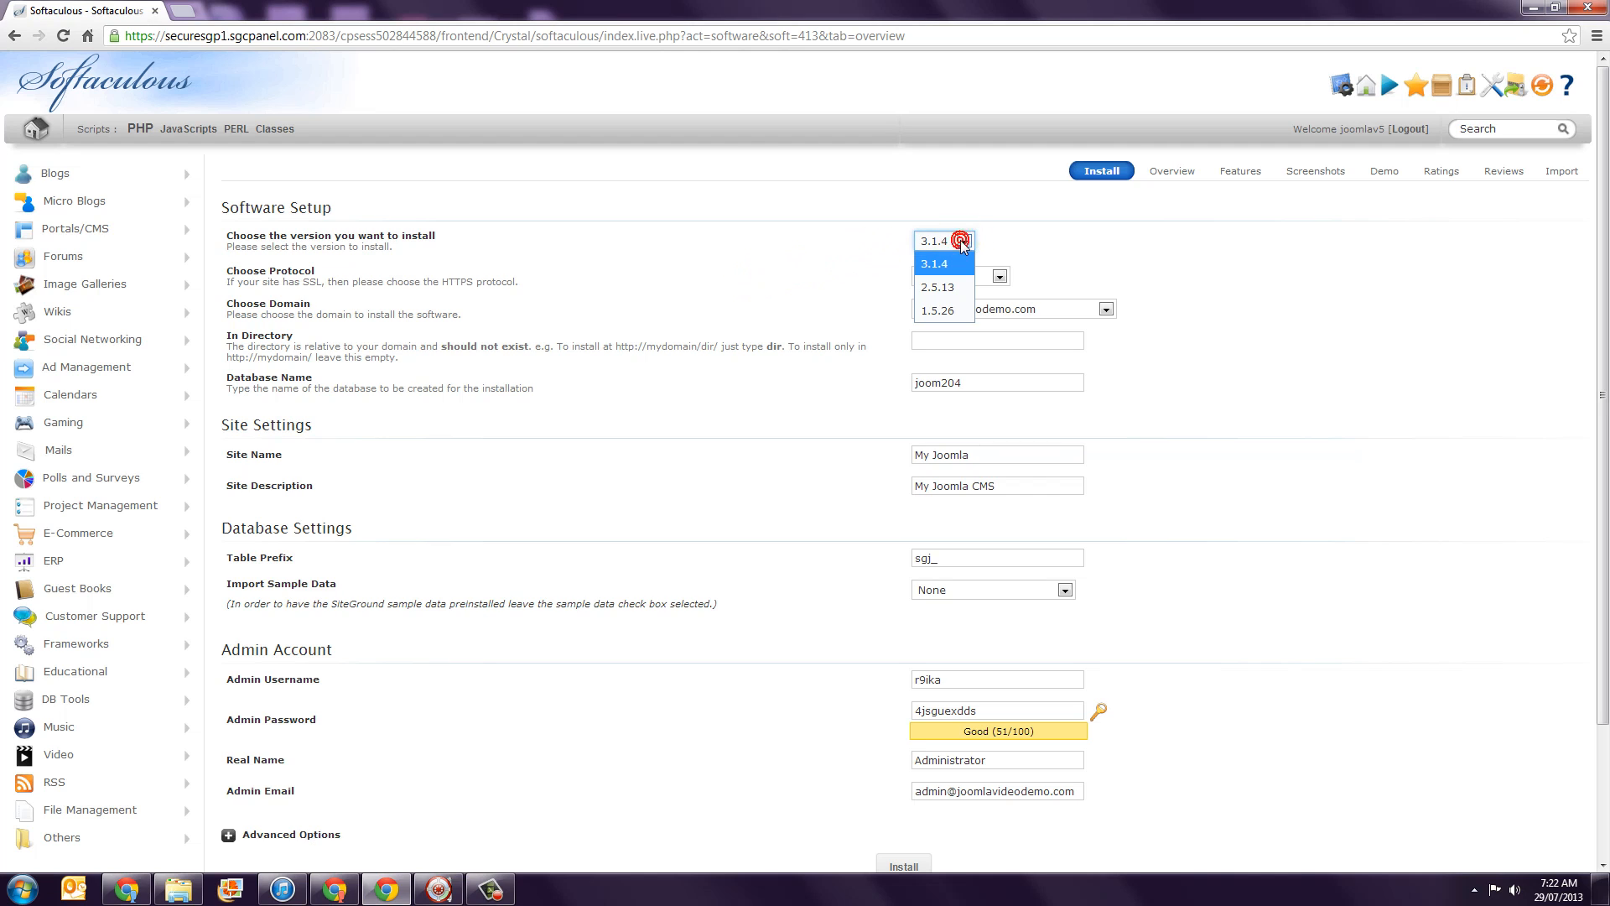
{"action": "left_click", "coordinate": [940, 241]}
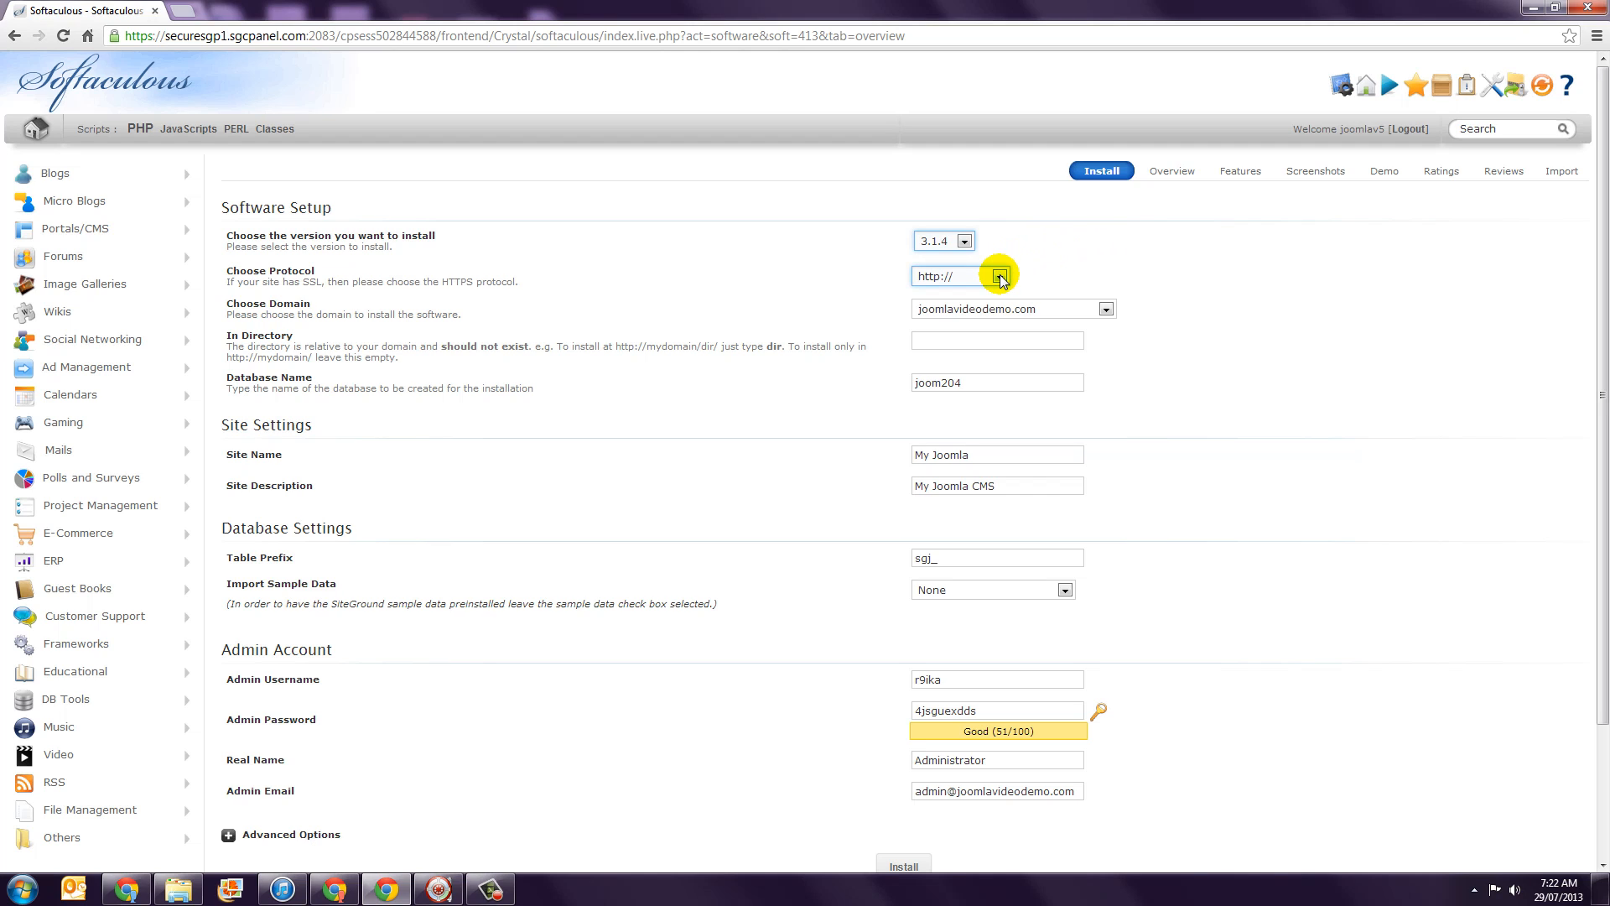
{"action": "left_click", "coordinate": [998, 275]}
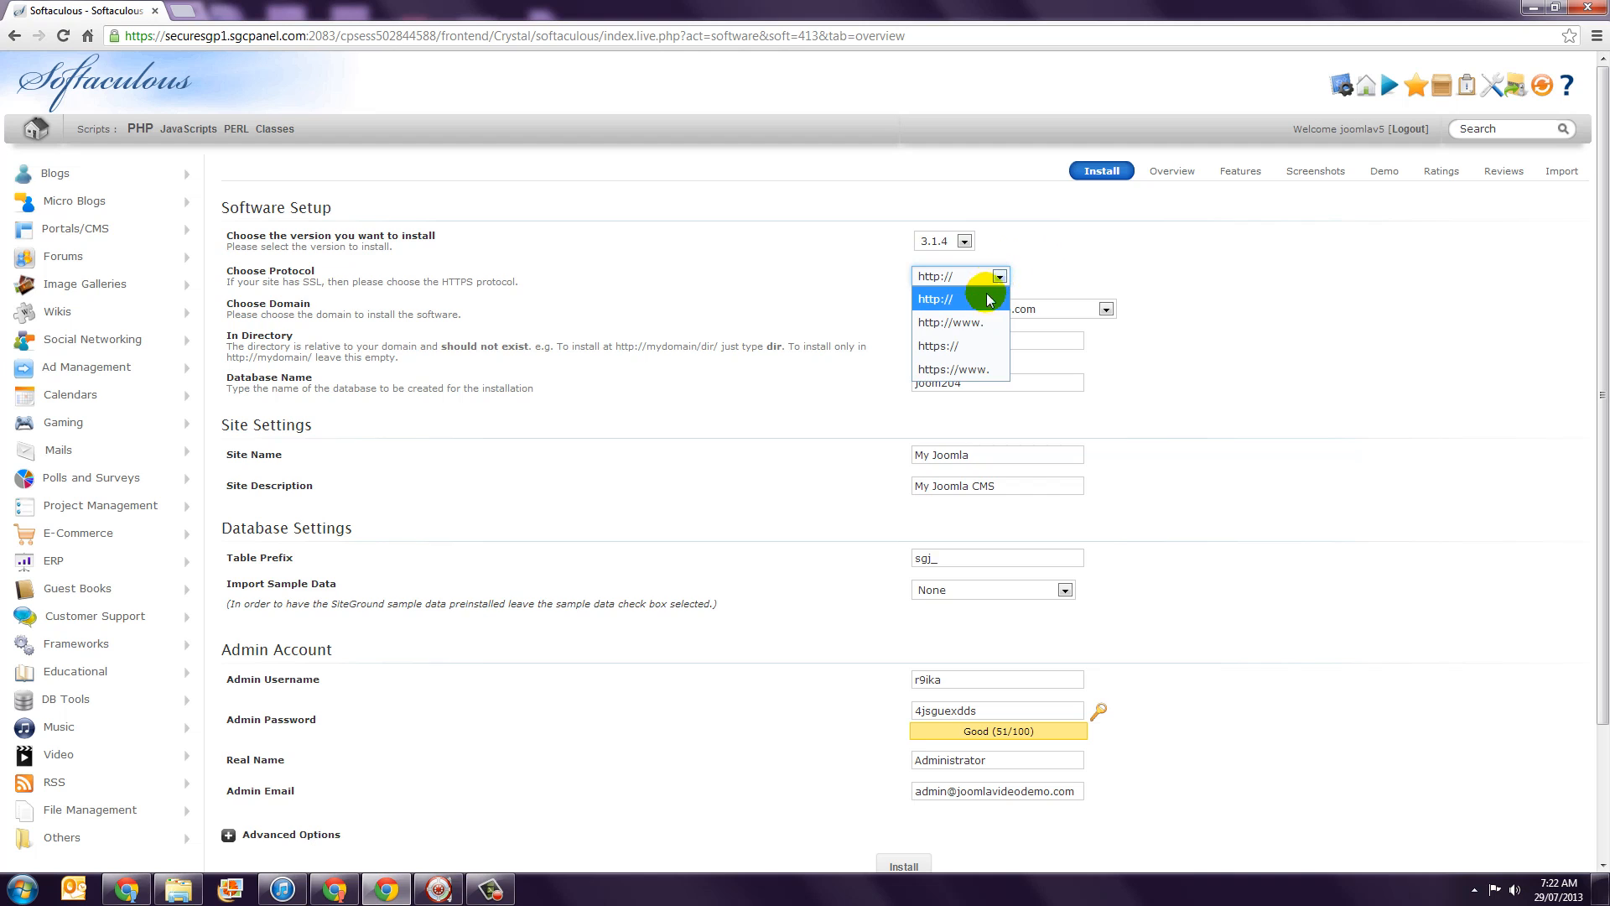
{"action": "left_click", "coordinate": [951, 322]}
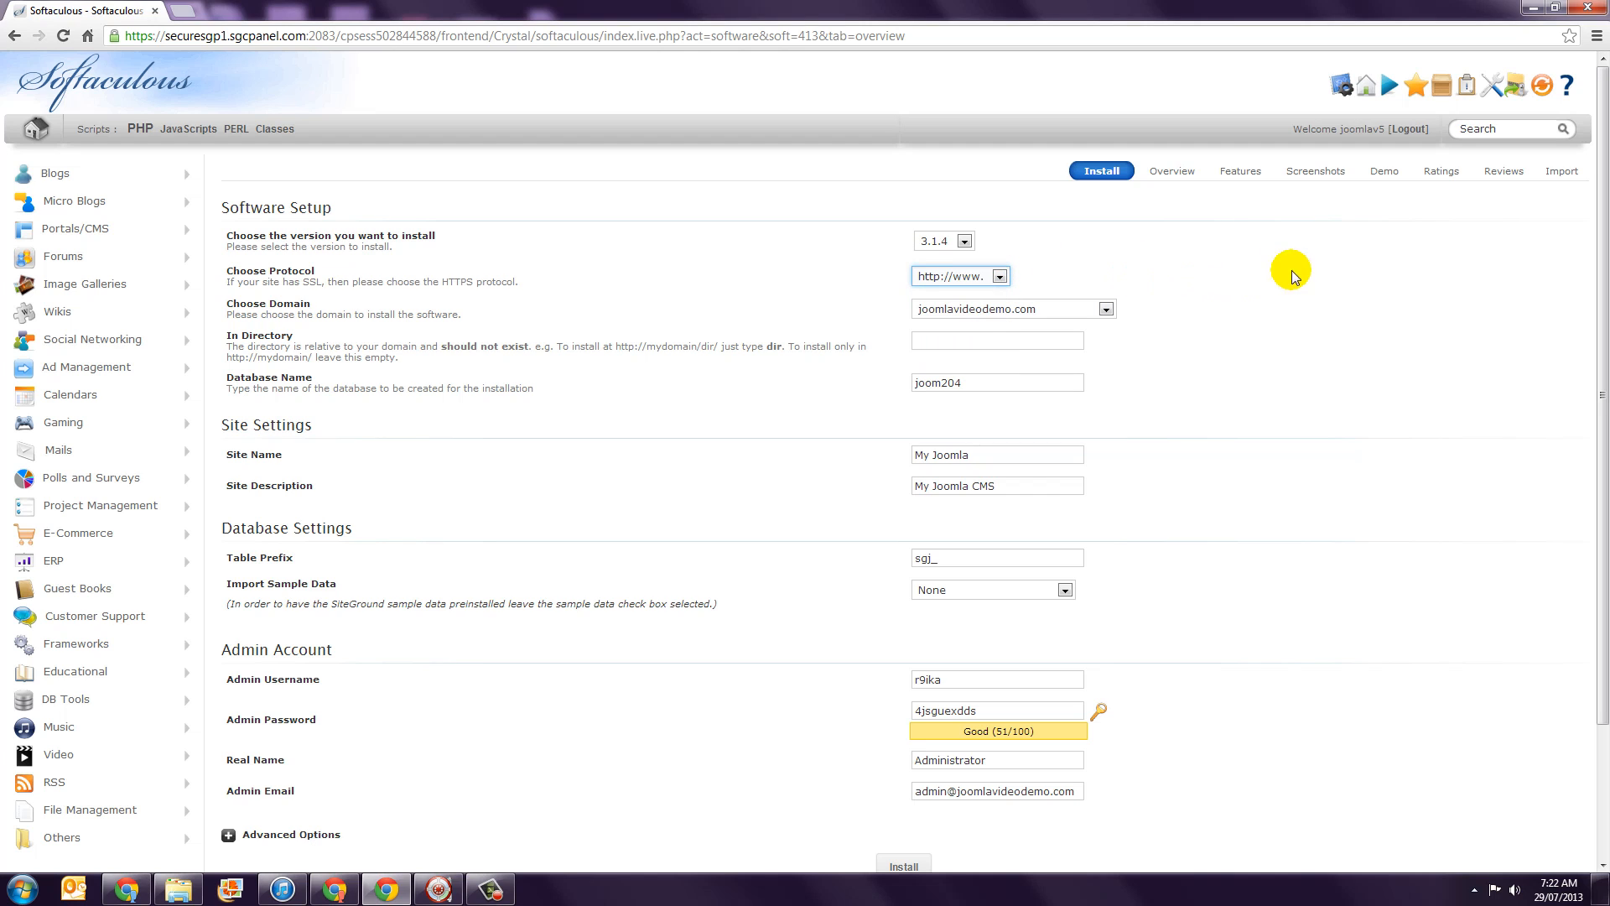
{"action": "mouse_move", "coordinate": [1420, 305]}
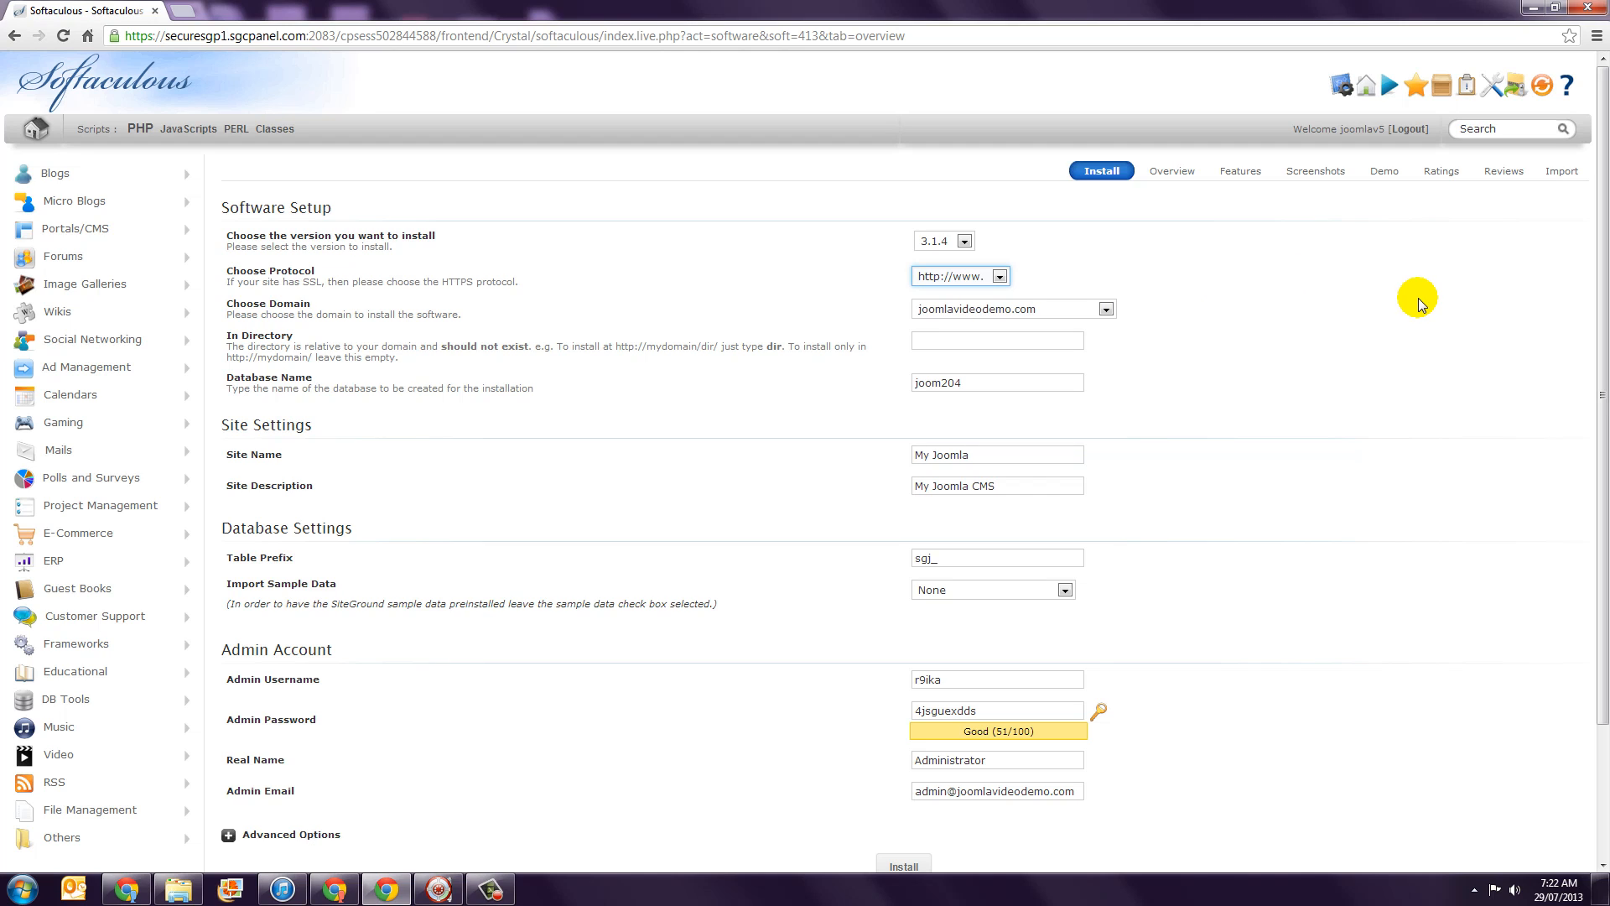
{"action": "mouse_move", "coordinate": [1420, 302]}
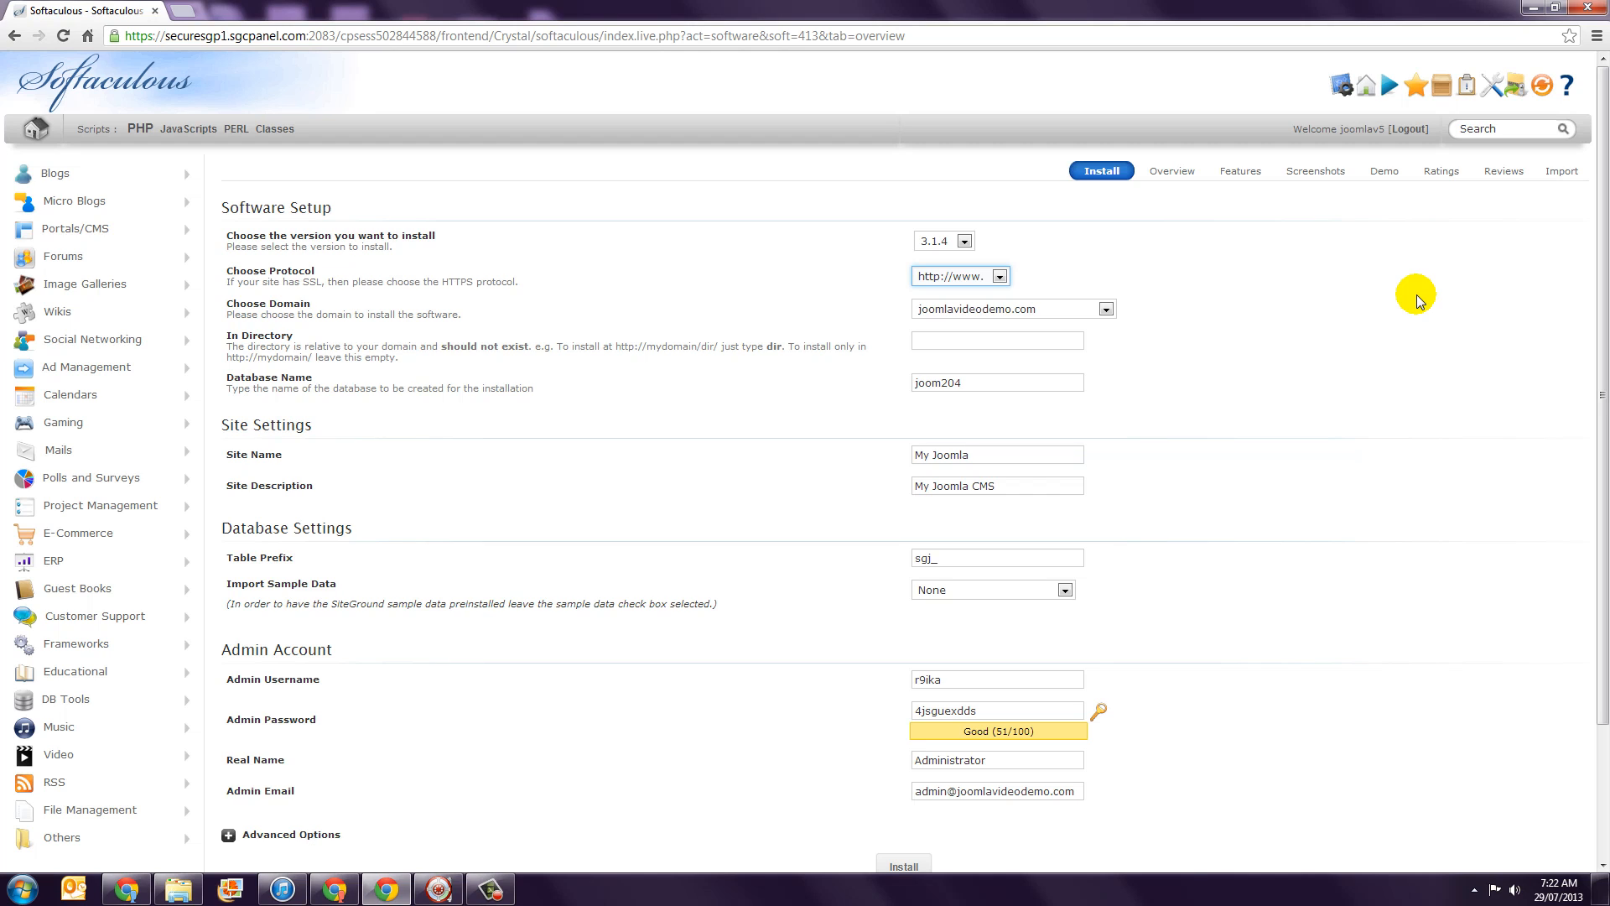
{"action": "mouse_move", "coordinate": [1356, 297]}
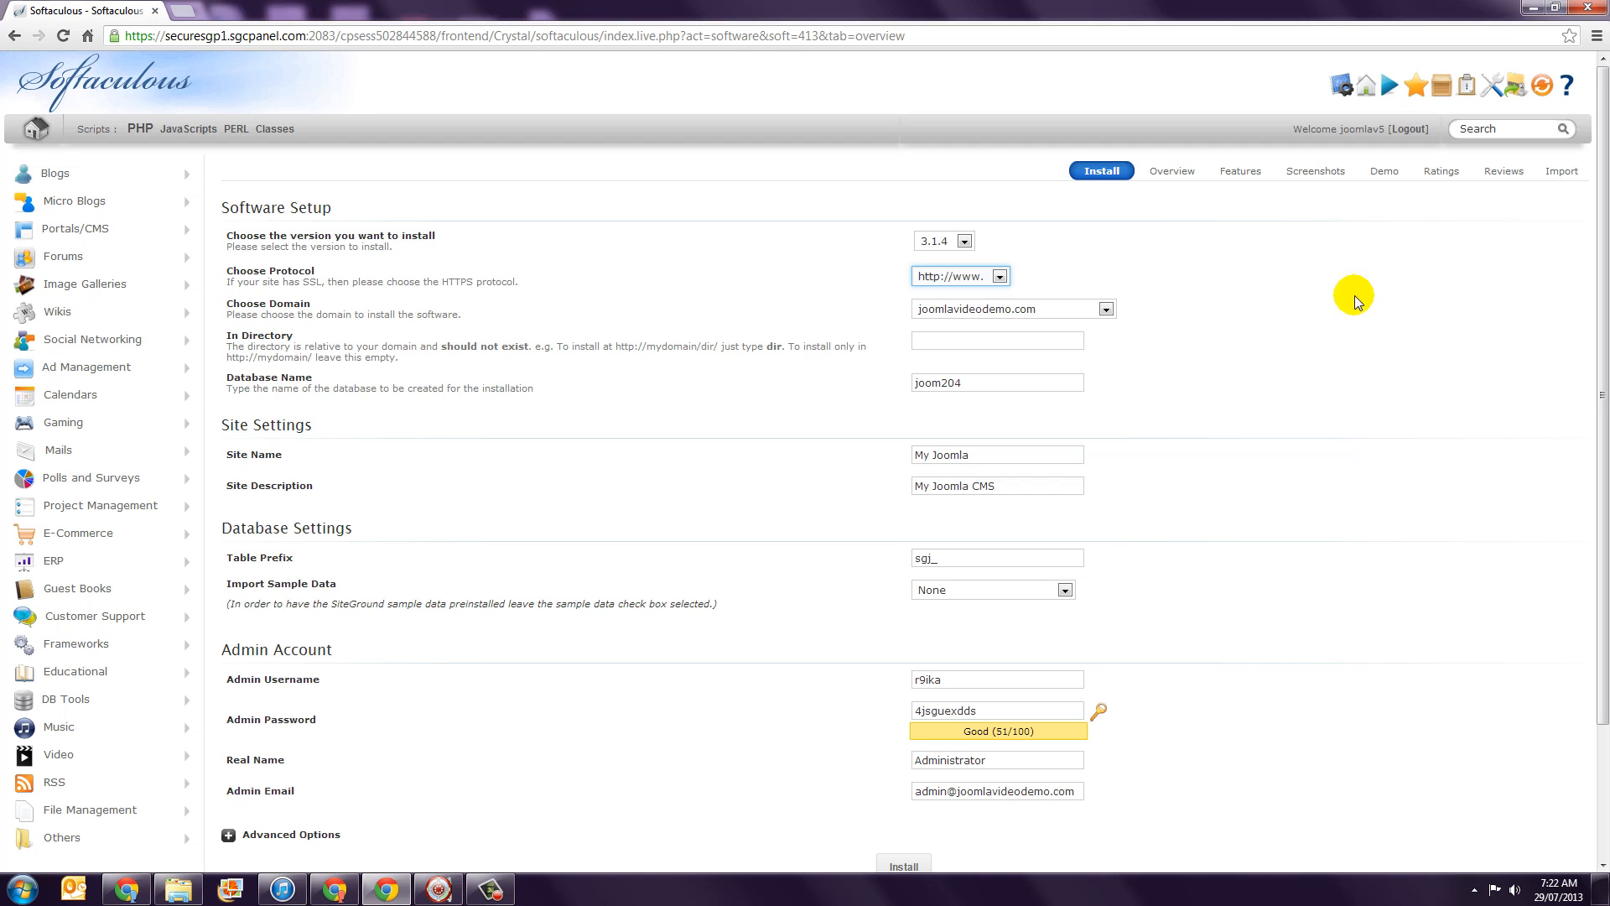
{"action": "left_click", "coordinate": [1106, 308]}
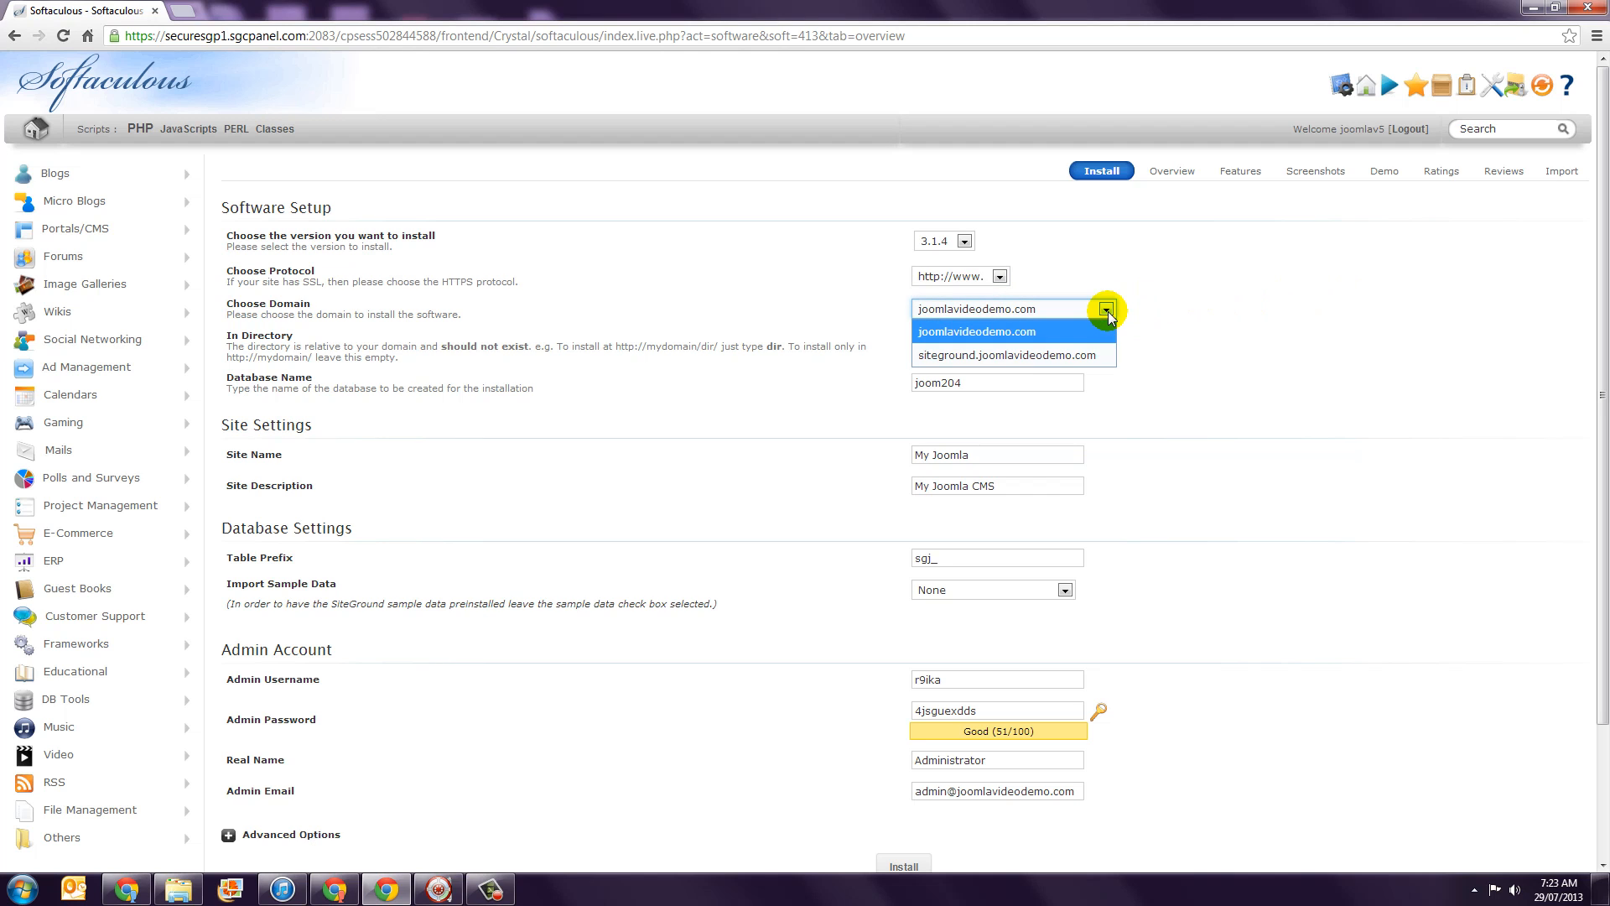
{"action": "left_click", "coordinate": [975, 330]}
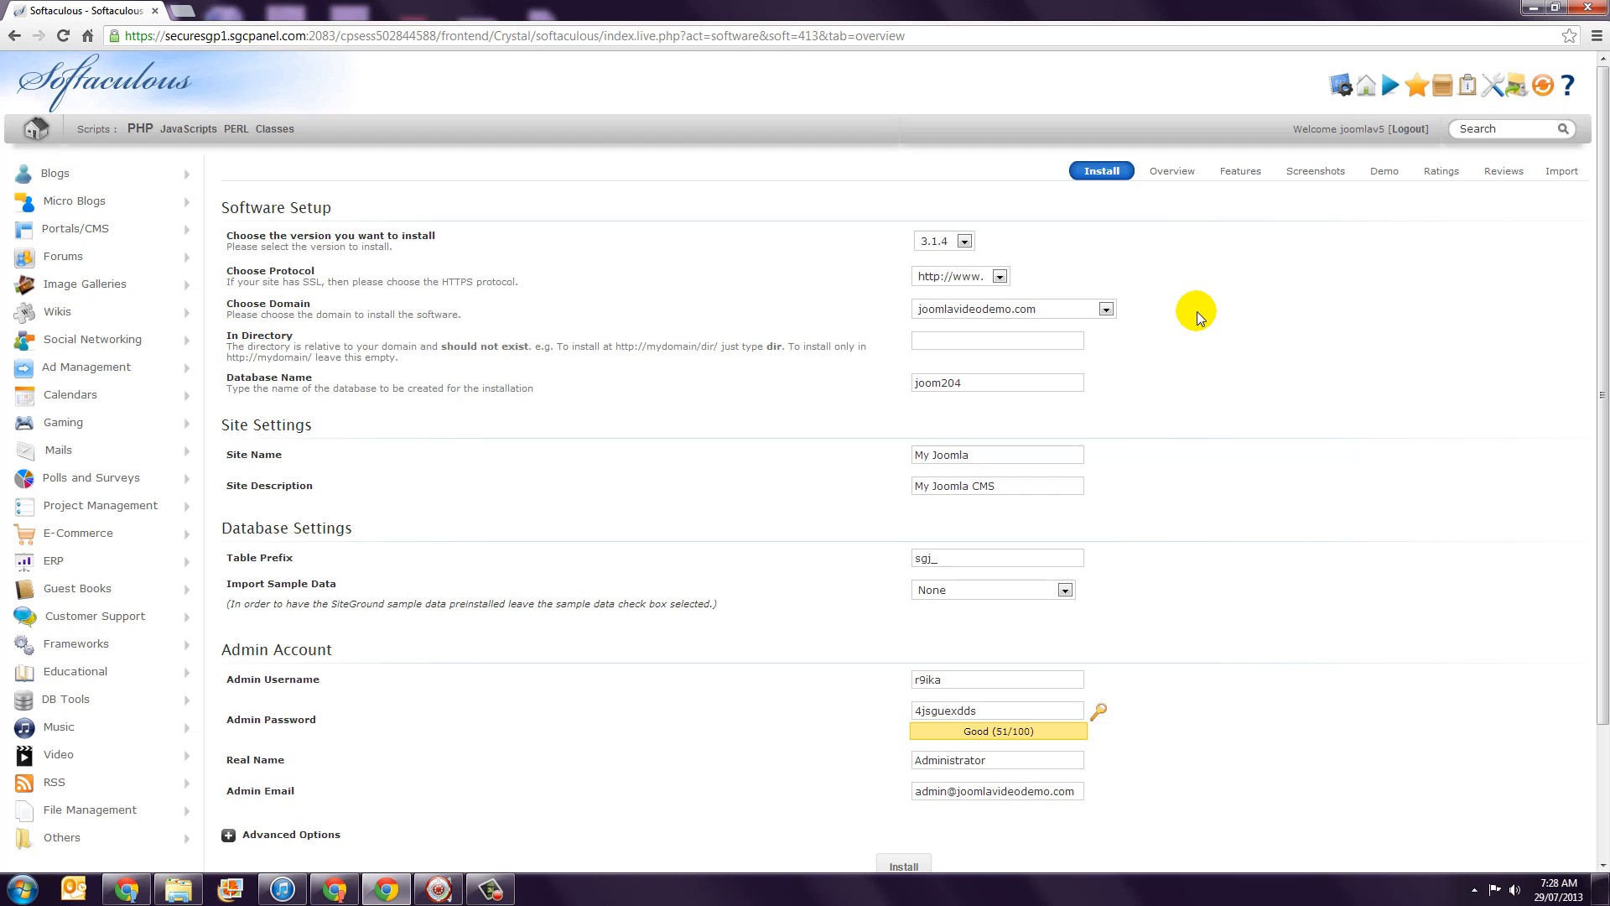
{"action": "mouse_move", "coordinate": [1199, 317]}
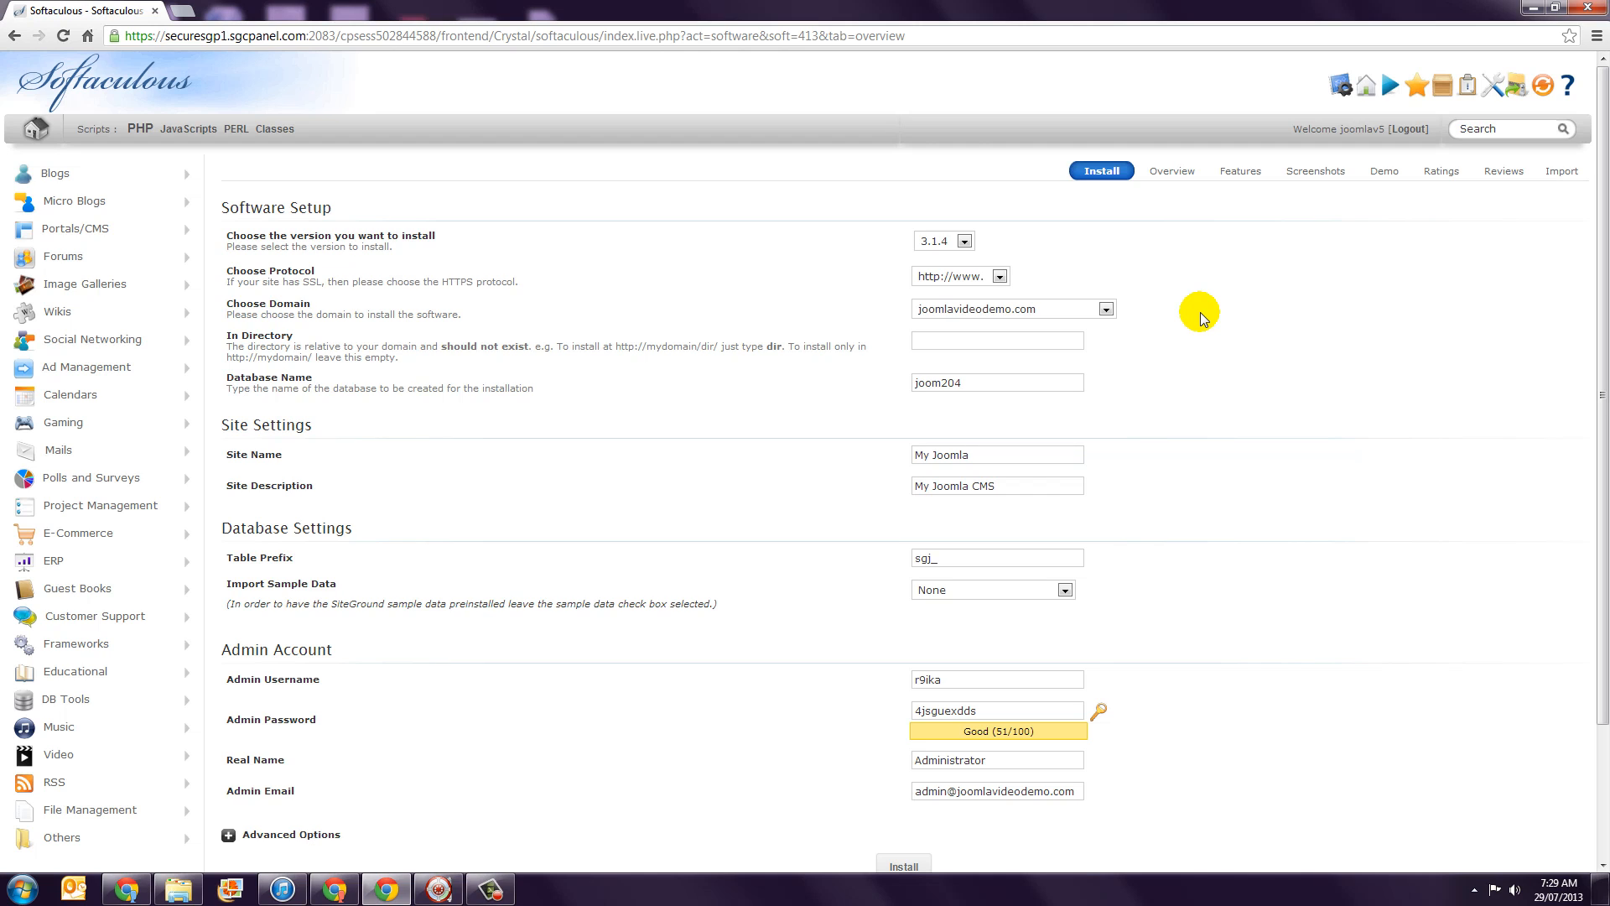
{"action": "mouse_move", "coordinate": [1076, 321]}
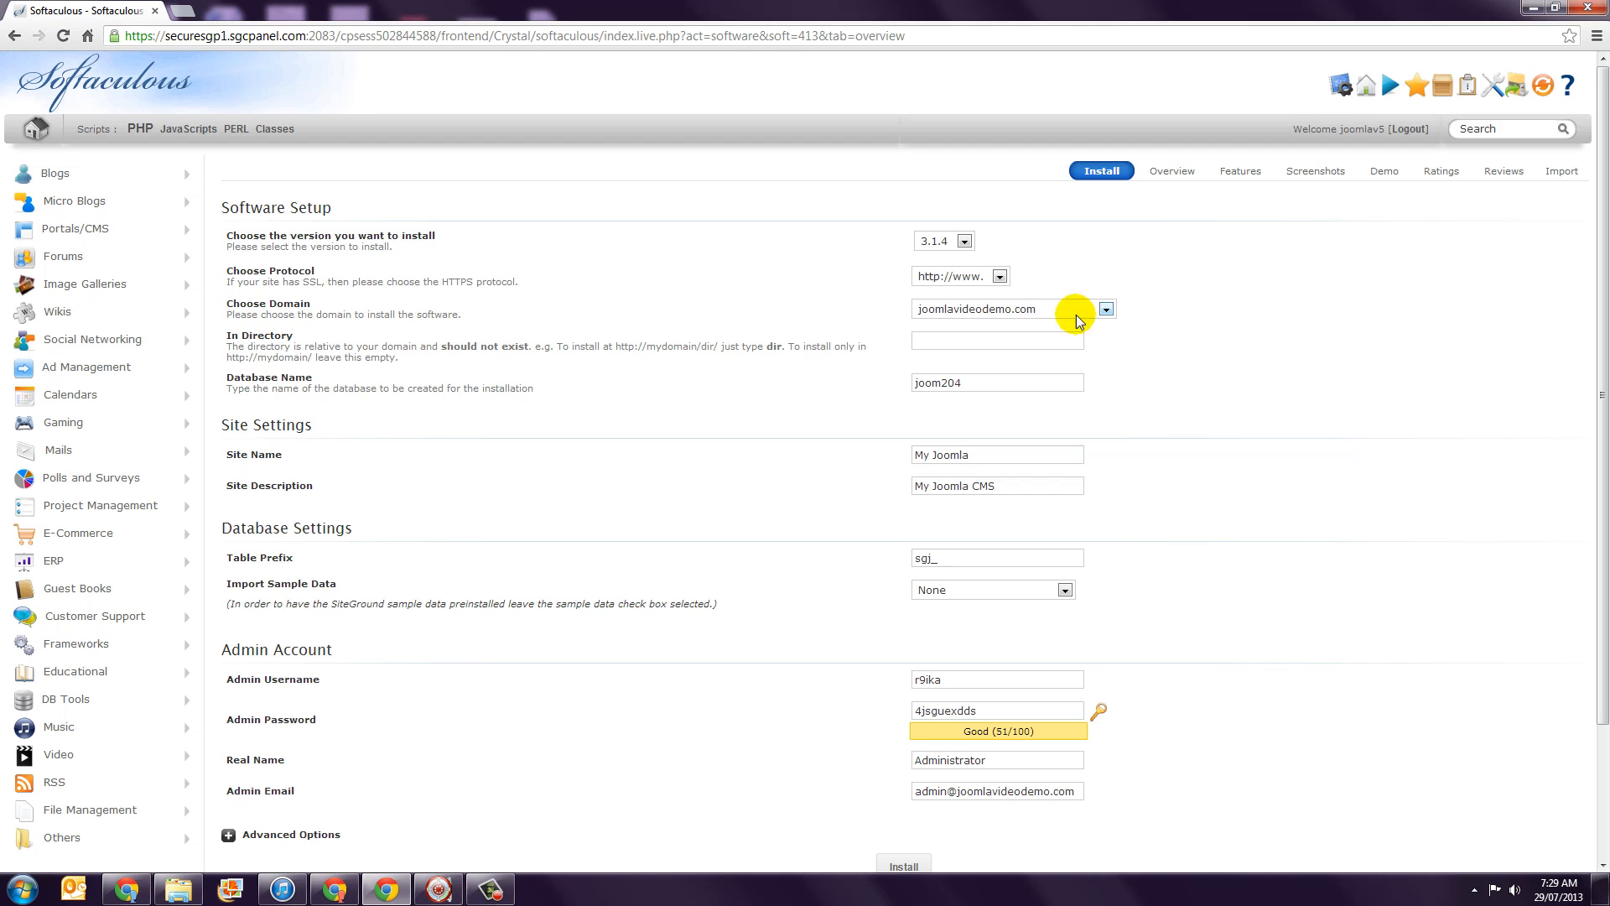
{"action": "left_click", "coordinate": [996, 339]}
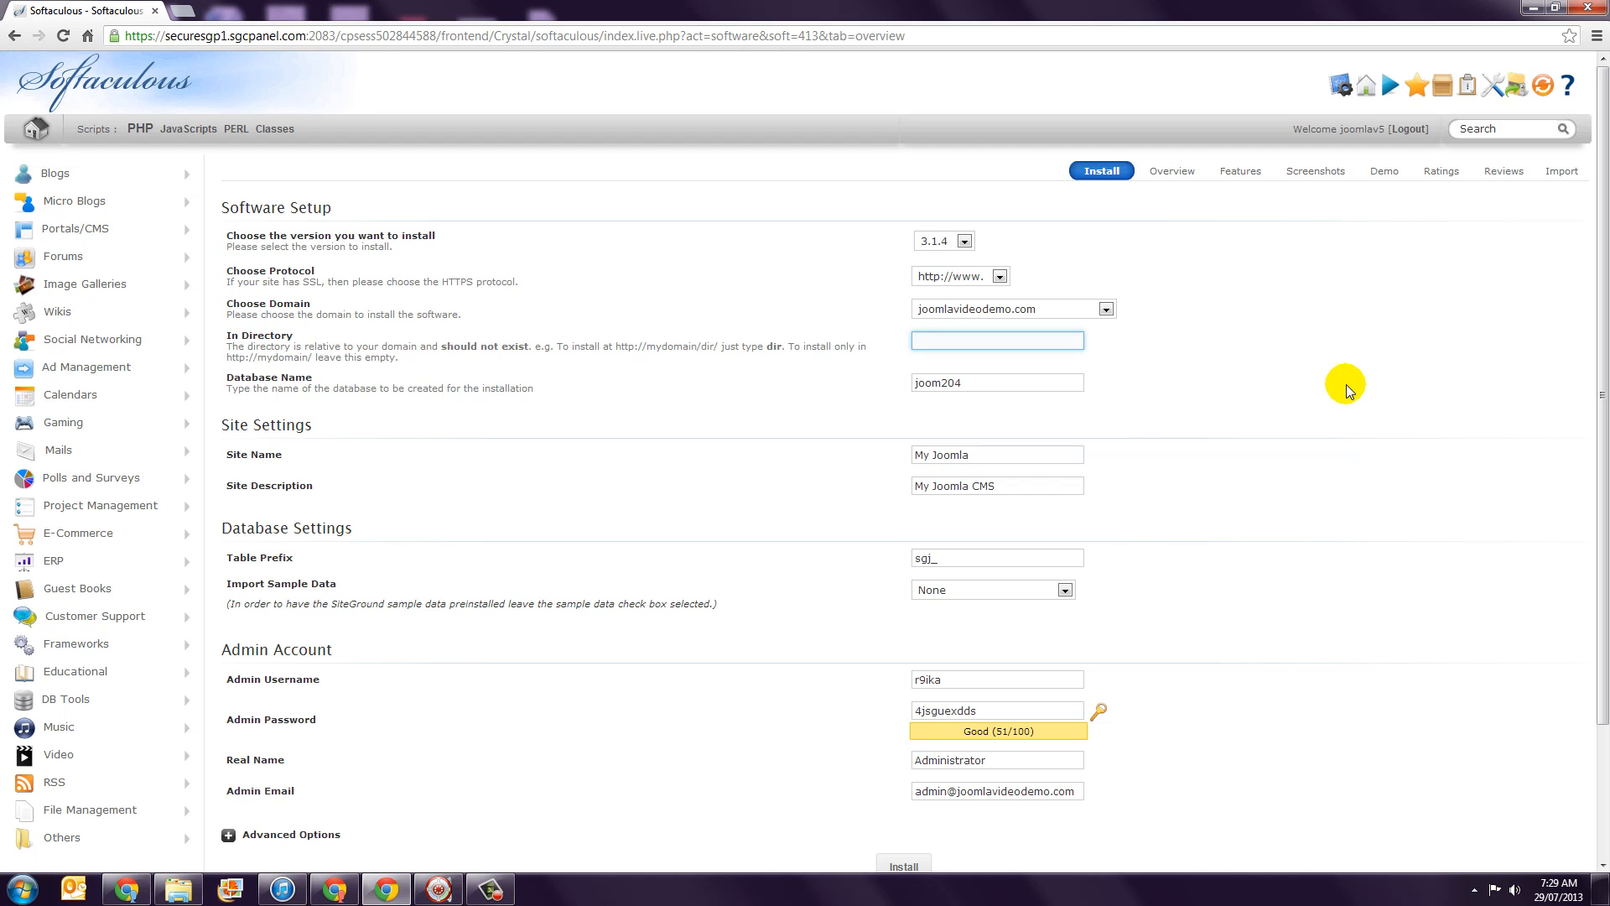
{"action": "type", "text": "mysite"}
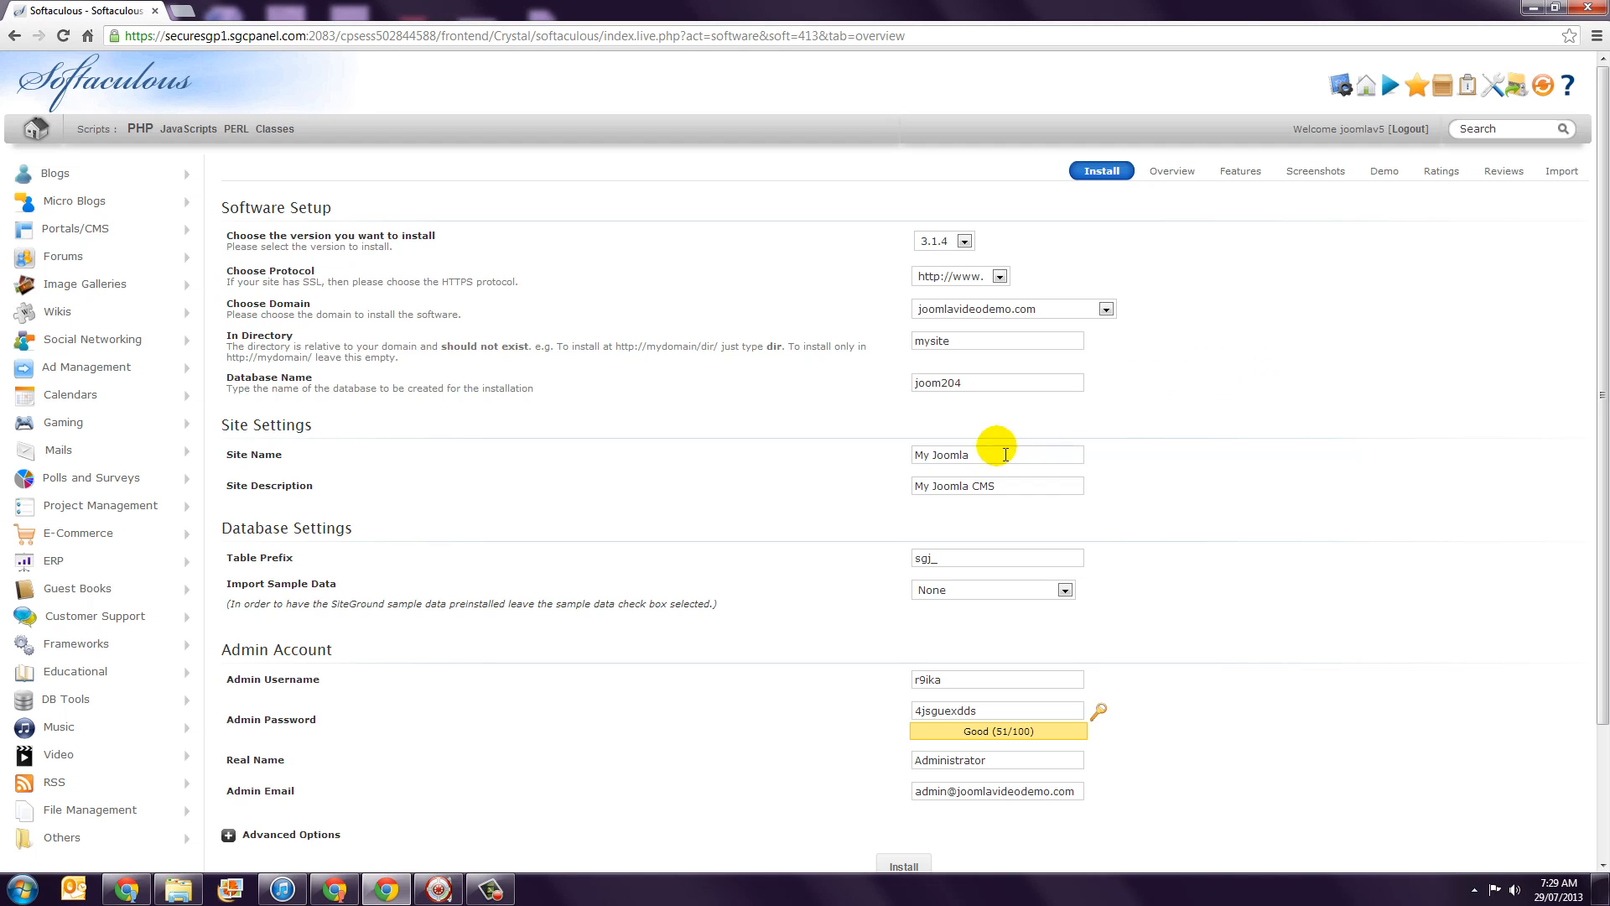
- Enter site name 'Chloe's Computers' and description 'Sydney's leading computer outlet'
{"action": "type", "text": "C"}
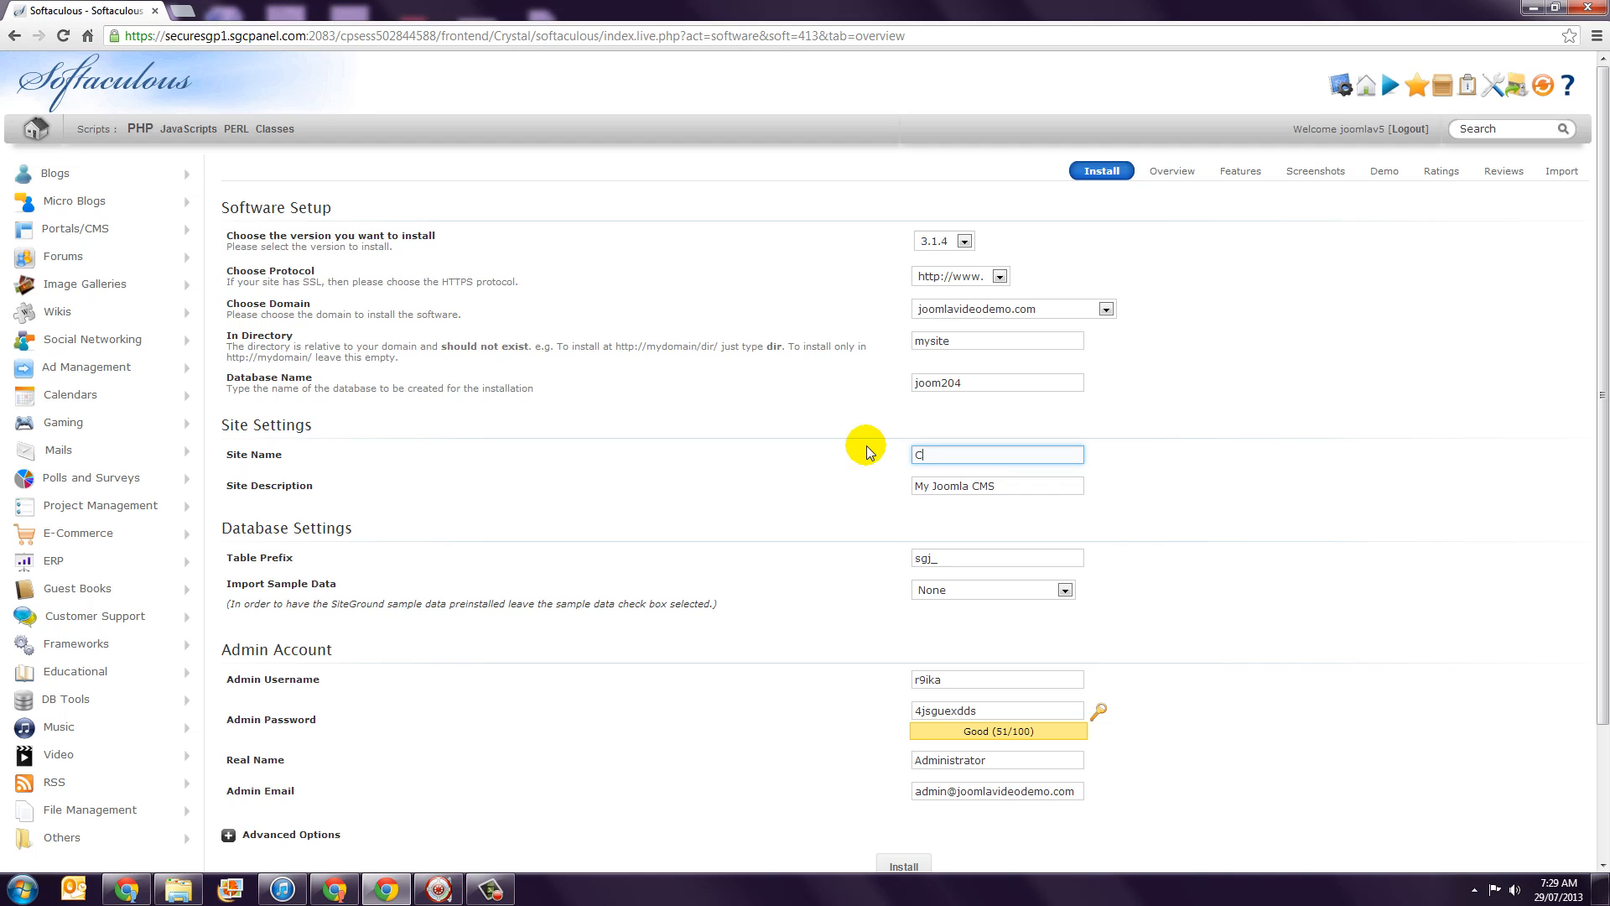
{"action": "type", "text": "hloe's Computers"}
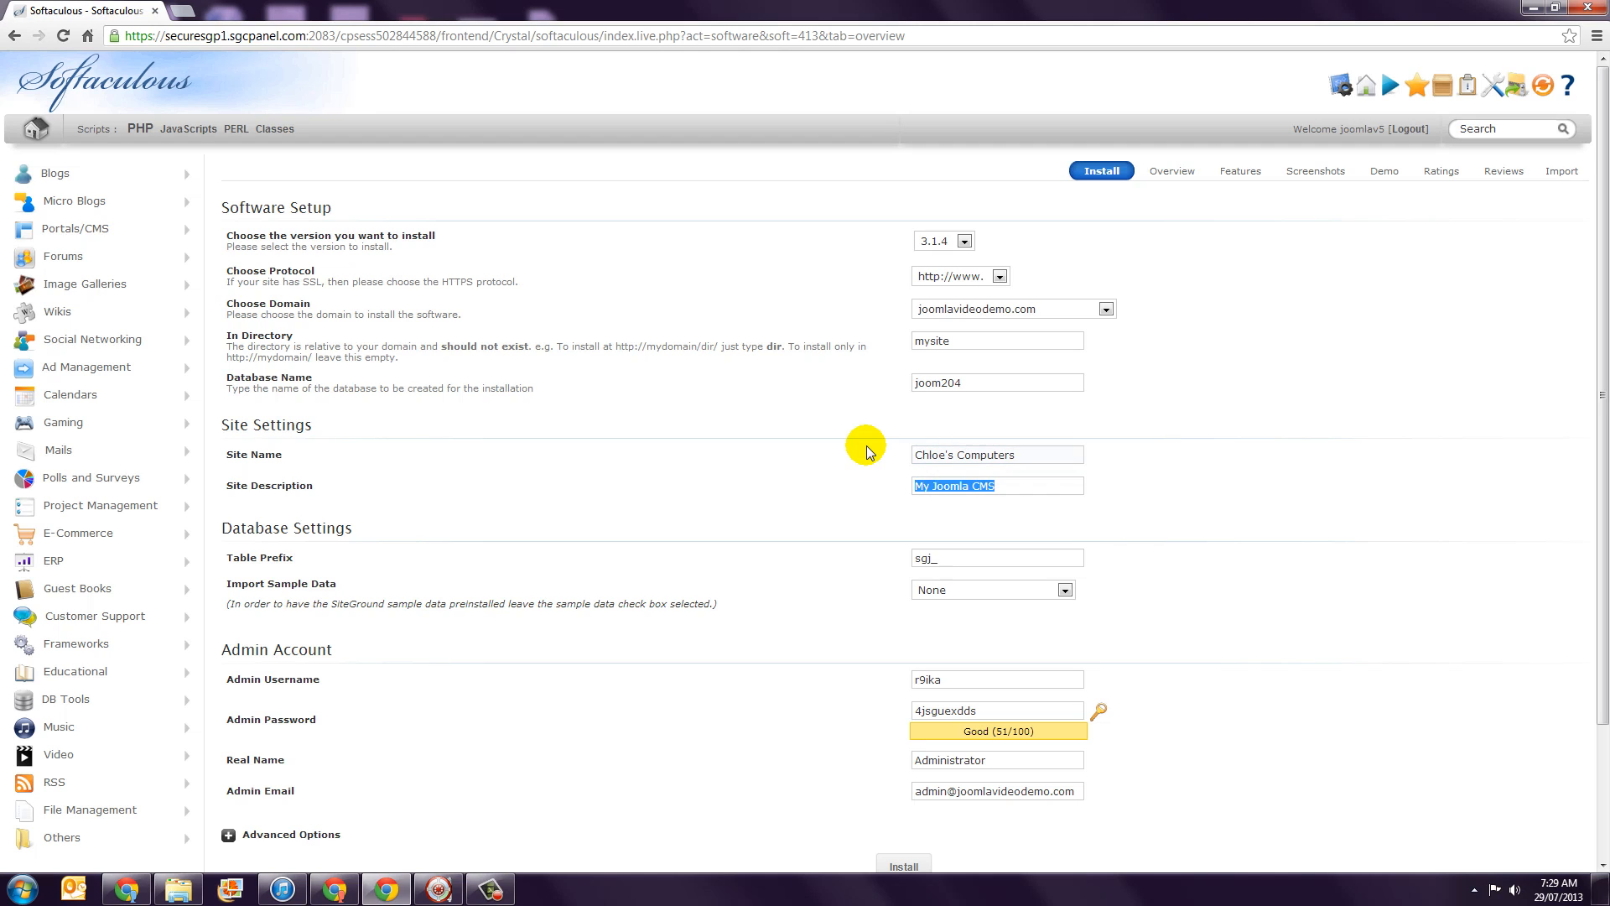
{"action": "type", "text": "Sydney"}
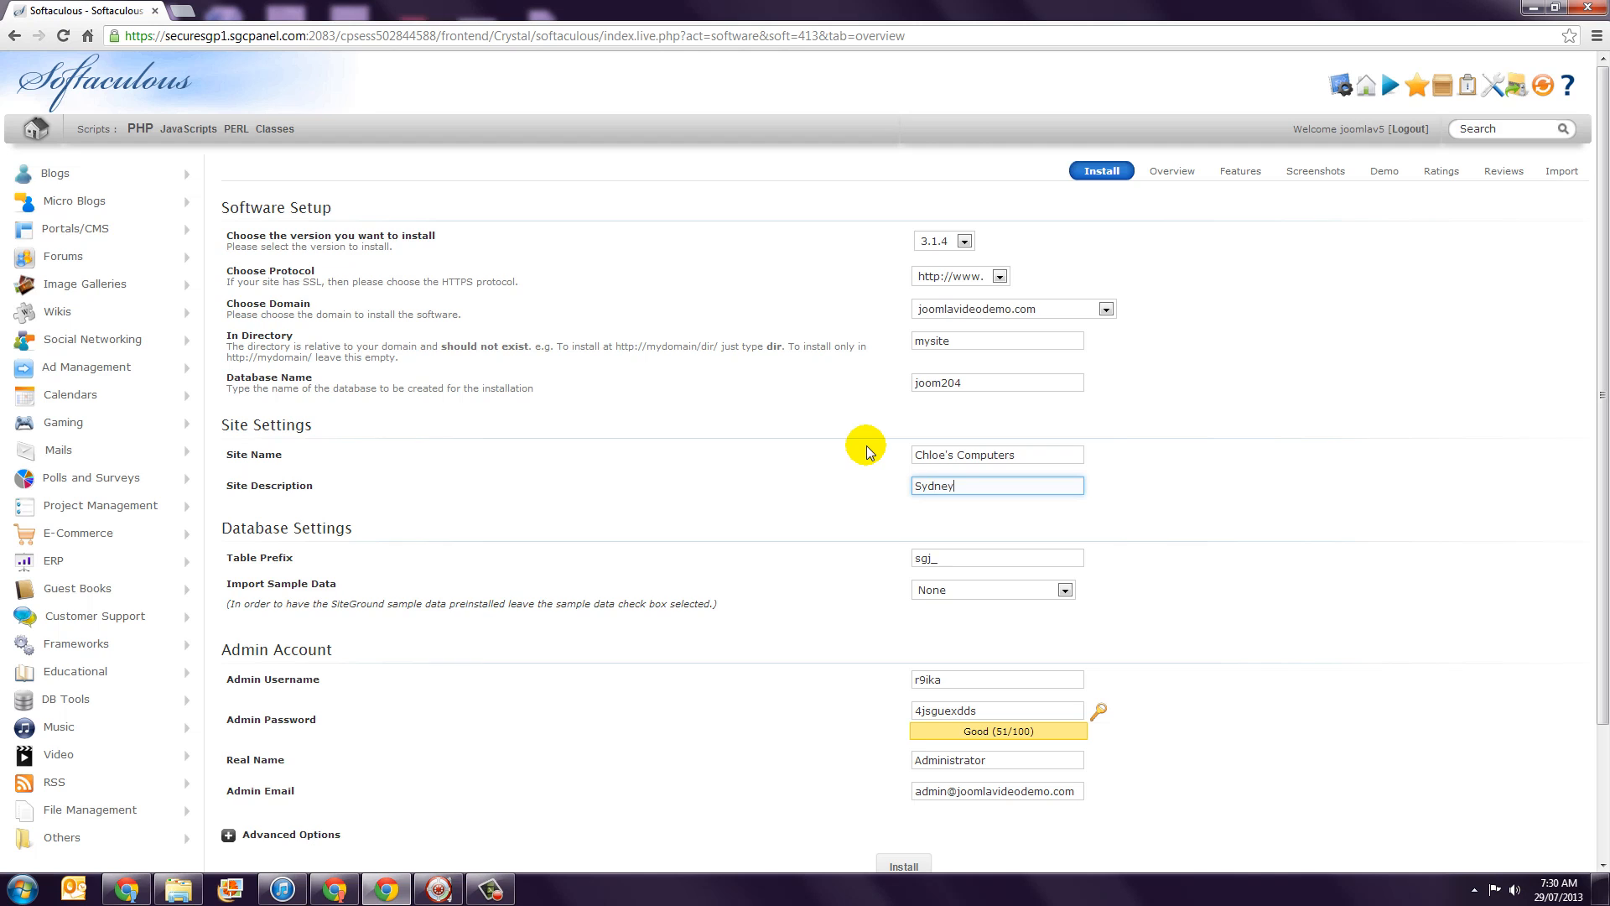
{"action": "type", "text": "'s leading"}
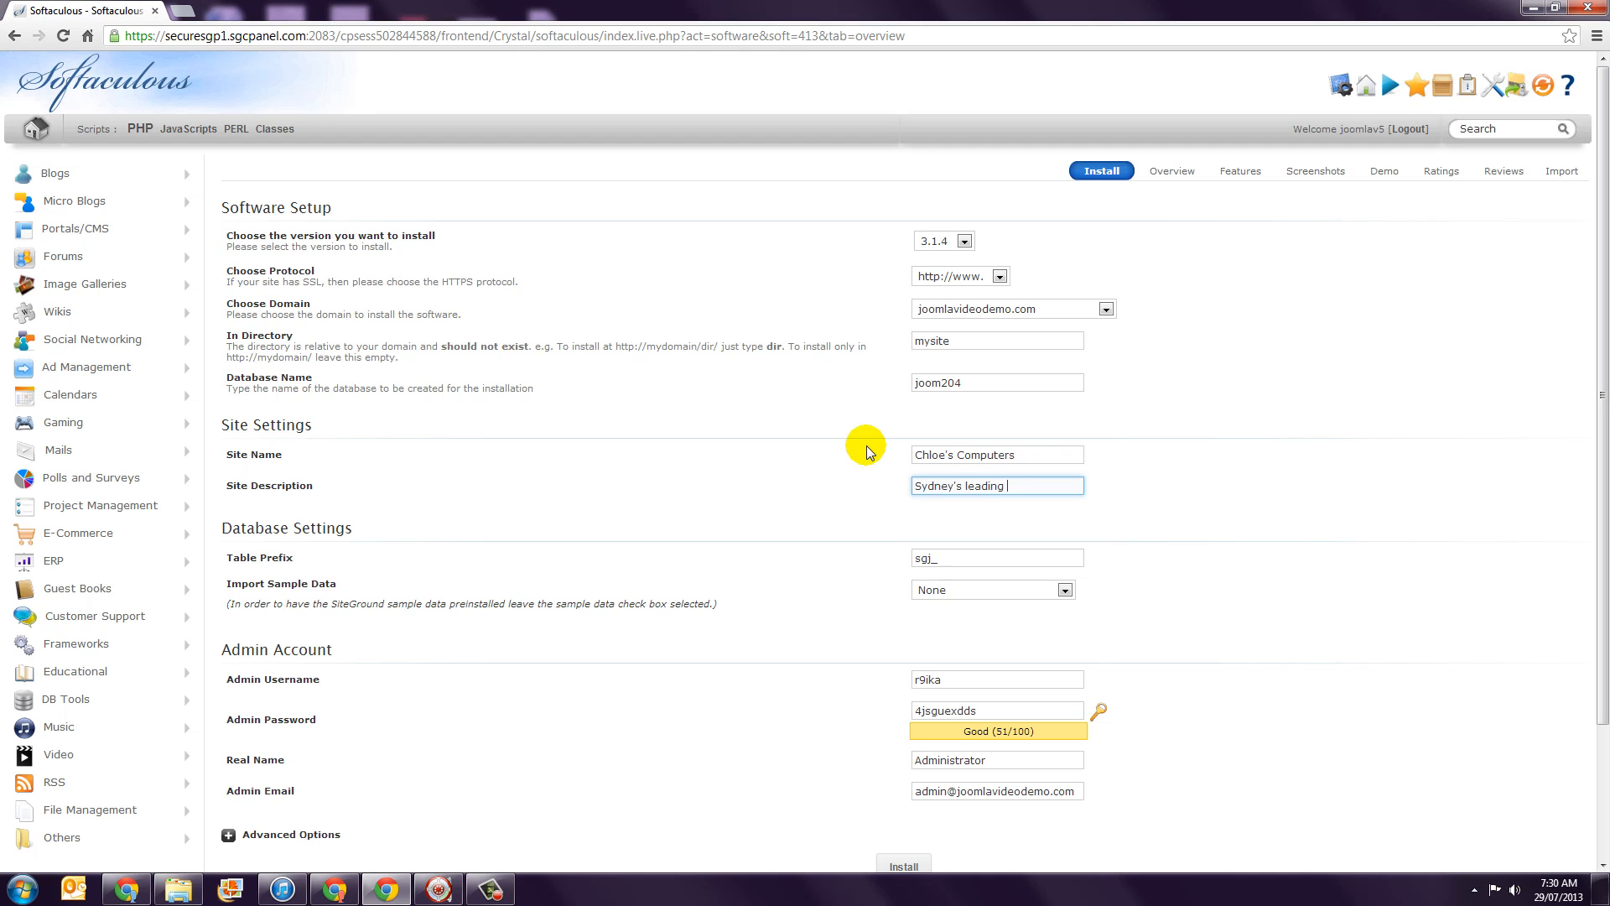
{"action": "type", "text": "computer"}
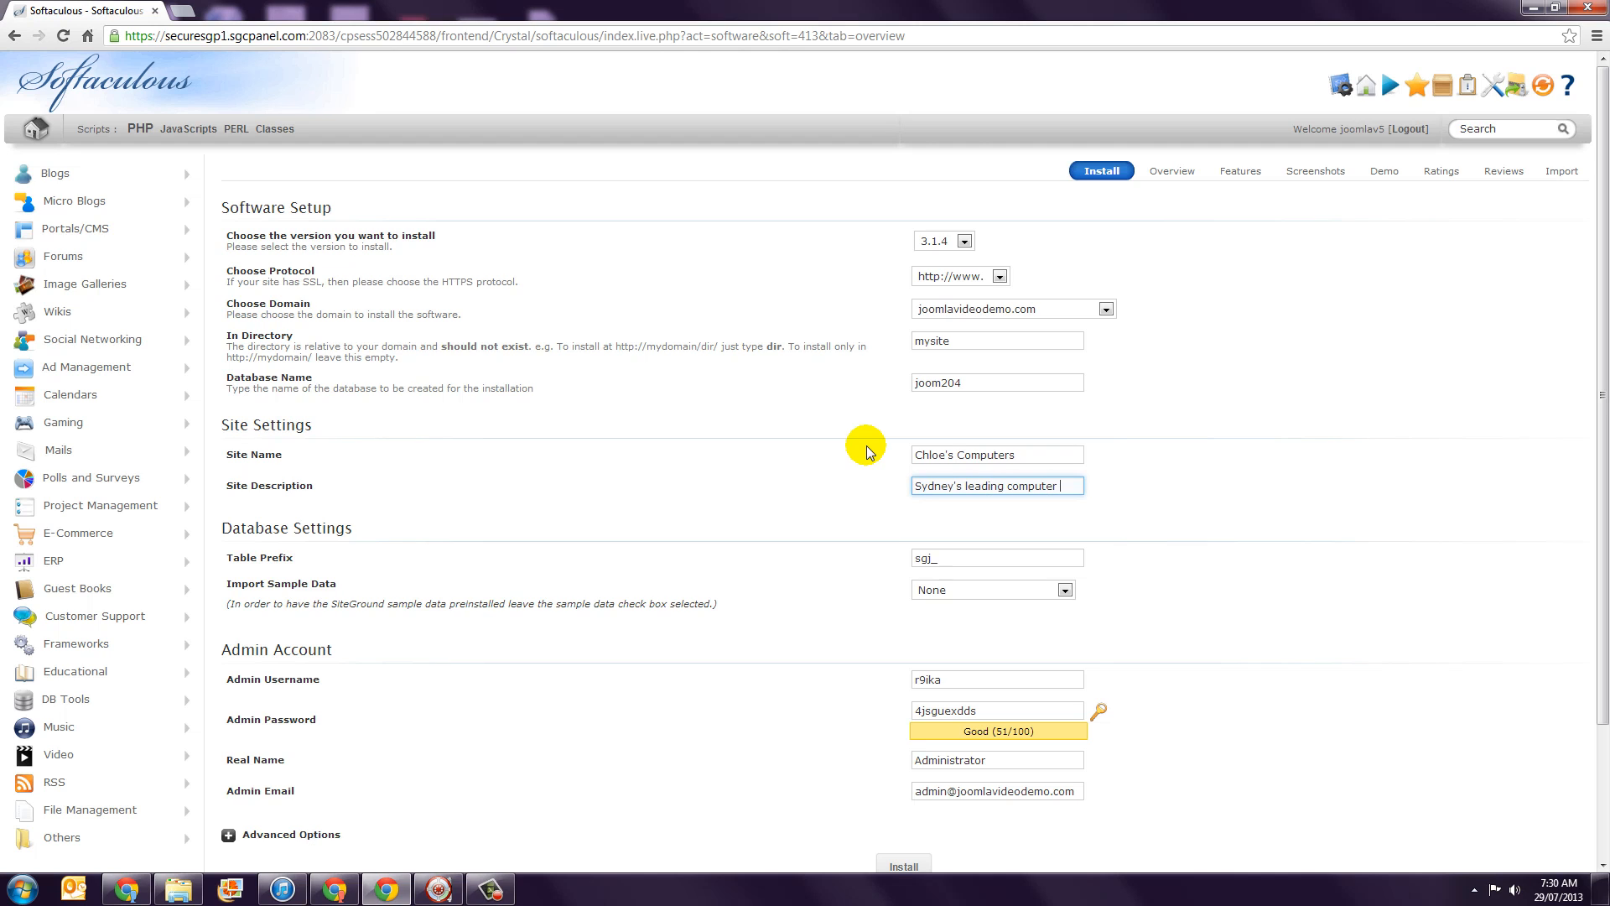
{"action": "type", "text": "outlet"}
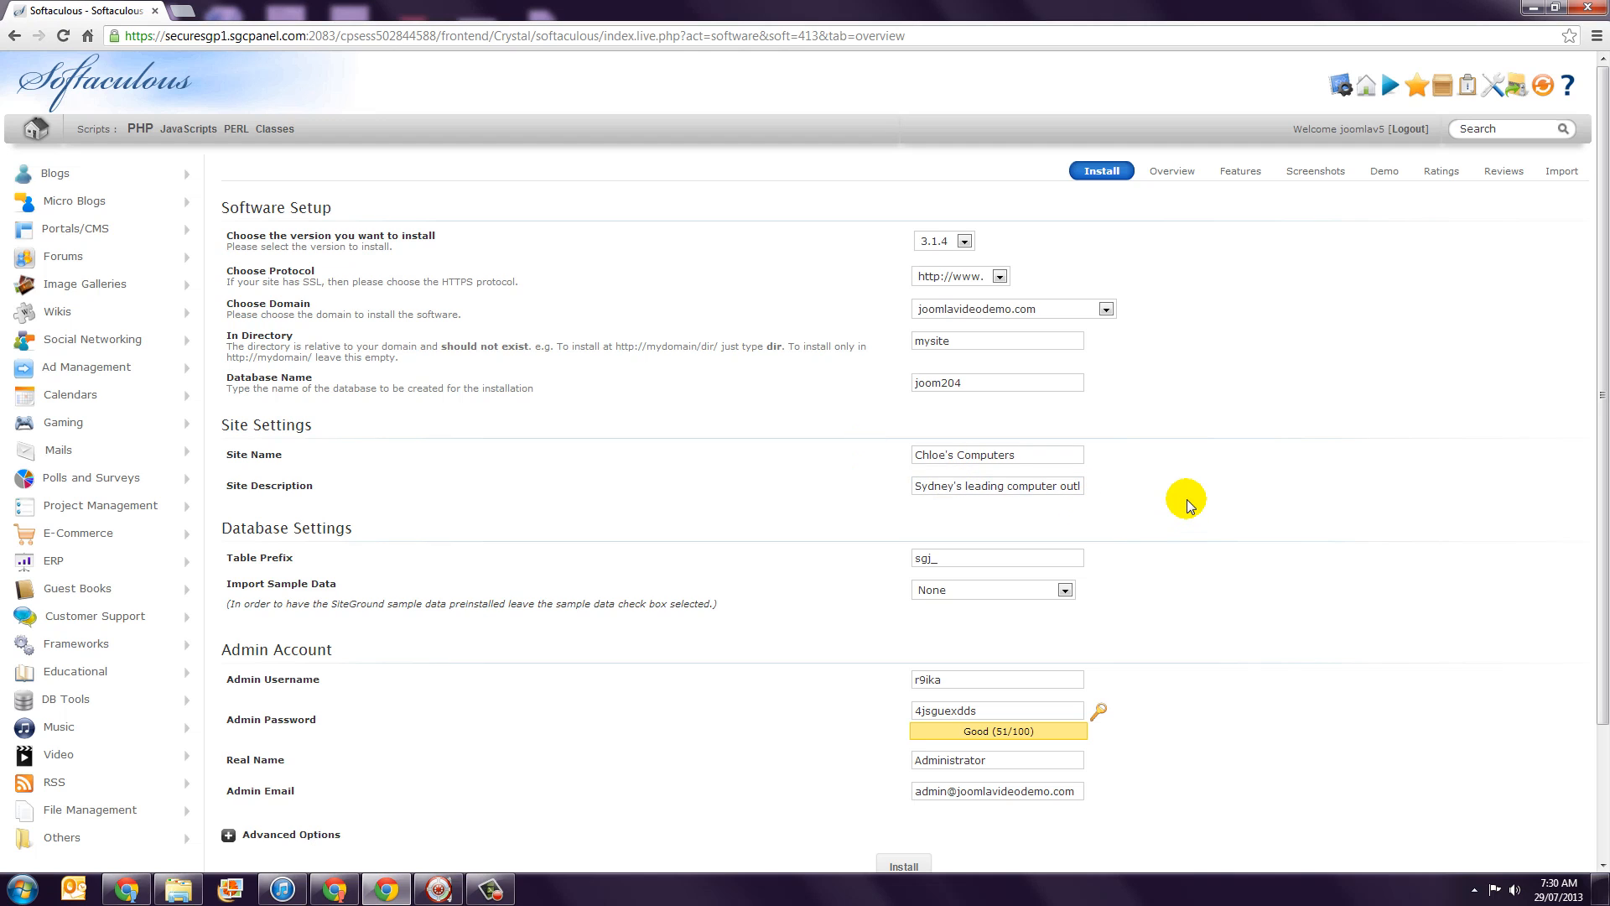
{"action": "mouse_move", "coordinate": [1192, 512]}
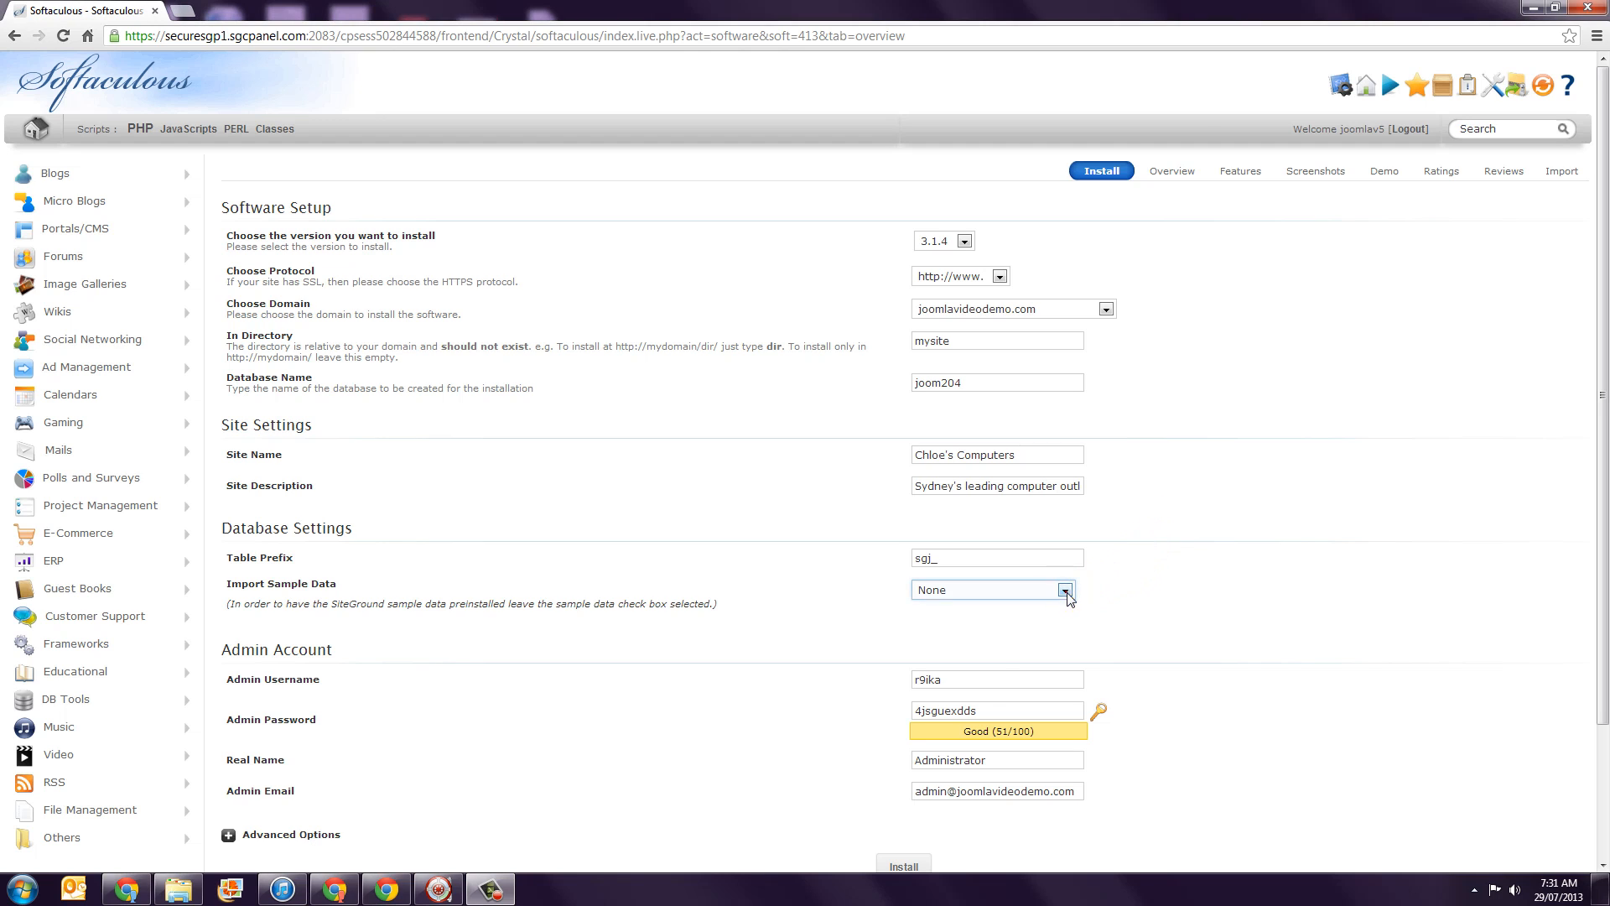
{"action": "left_click", "coordinate": [1065, 589]}
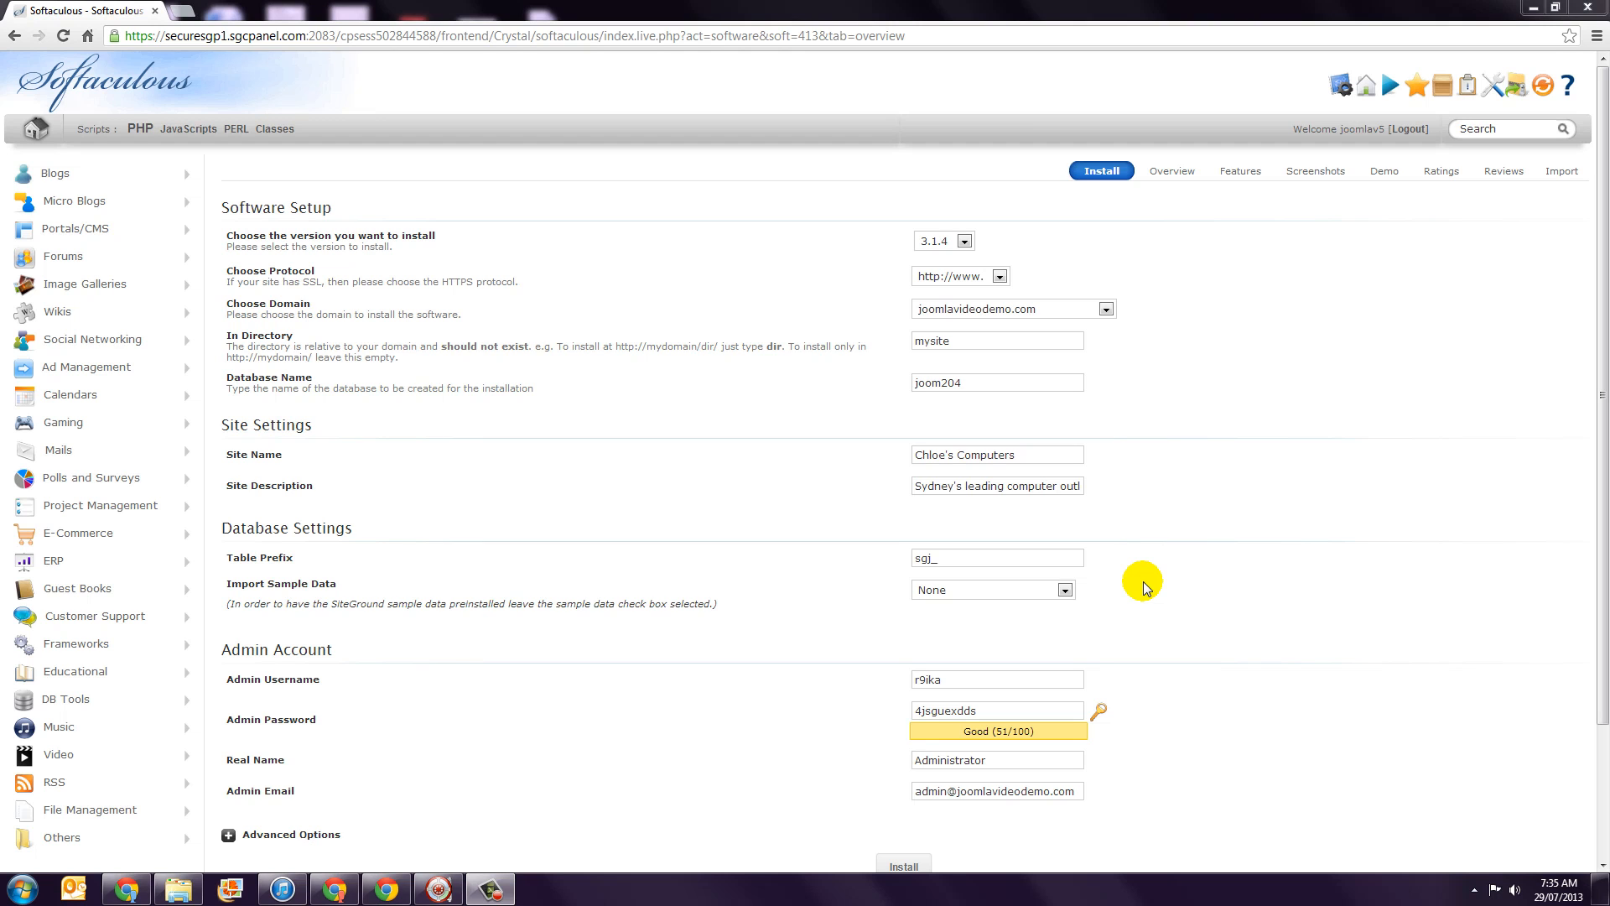
- Set admin username to JoomlaGuy with a strong password, and select the Real Name text
{"action": "scroll", "scroll_direction": "down", "scroll_amount": 3}
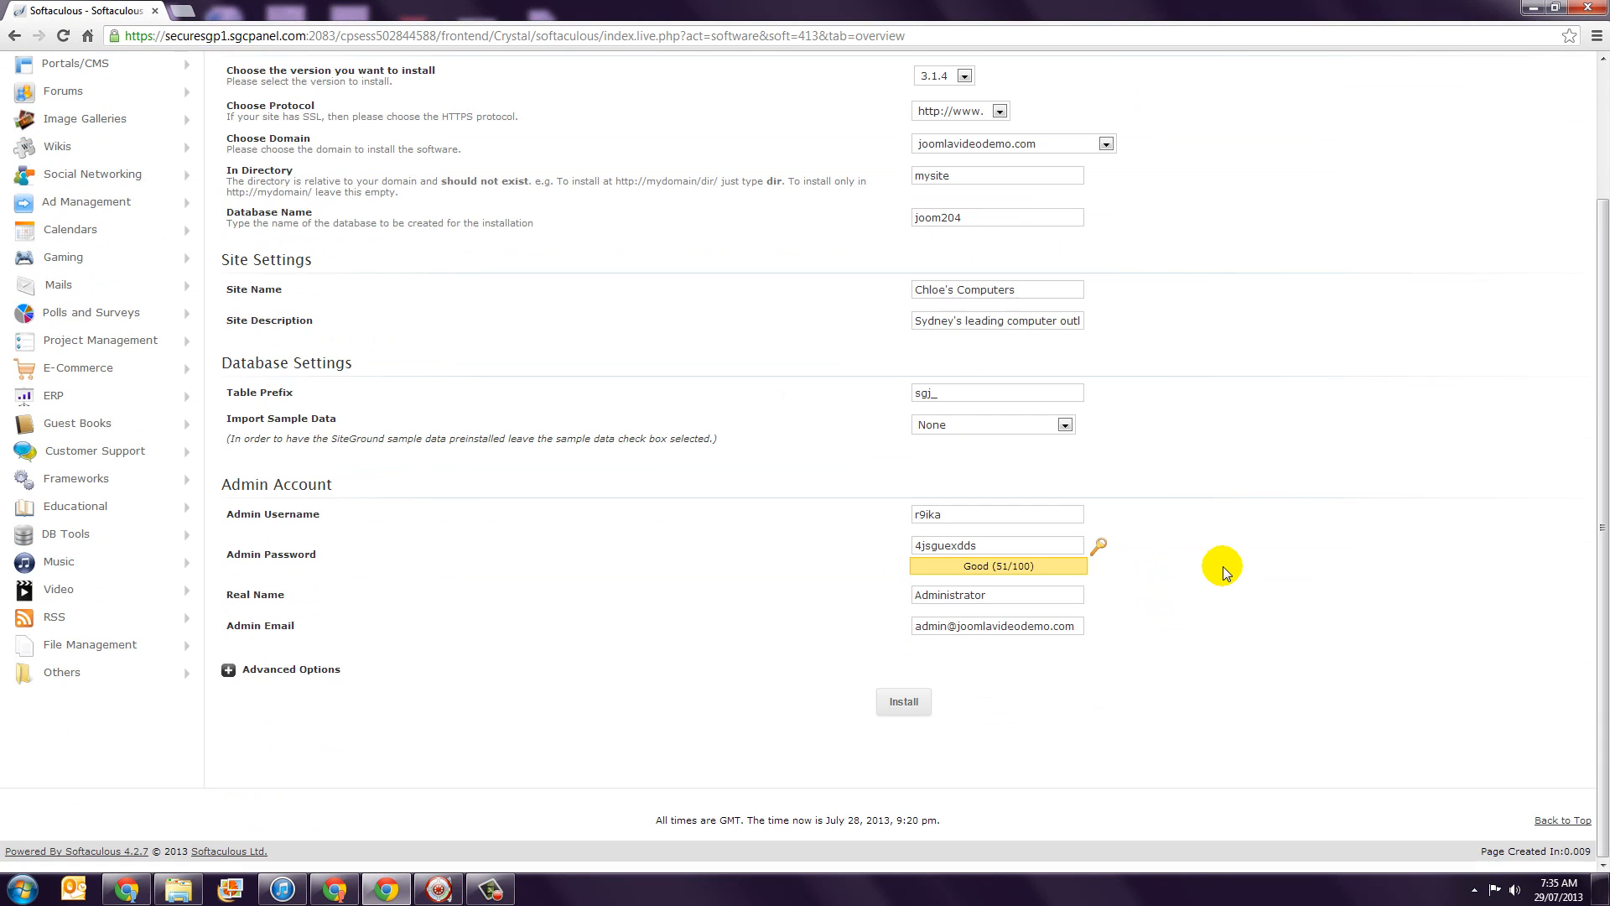
{"action": "left_click", "coordinate": [997, 514]}
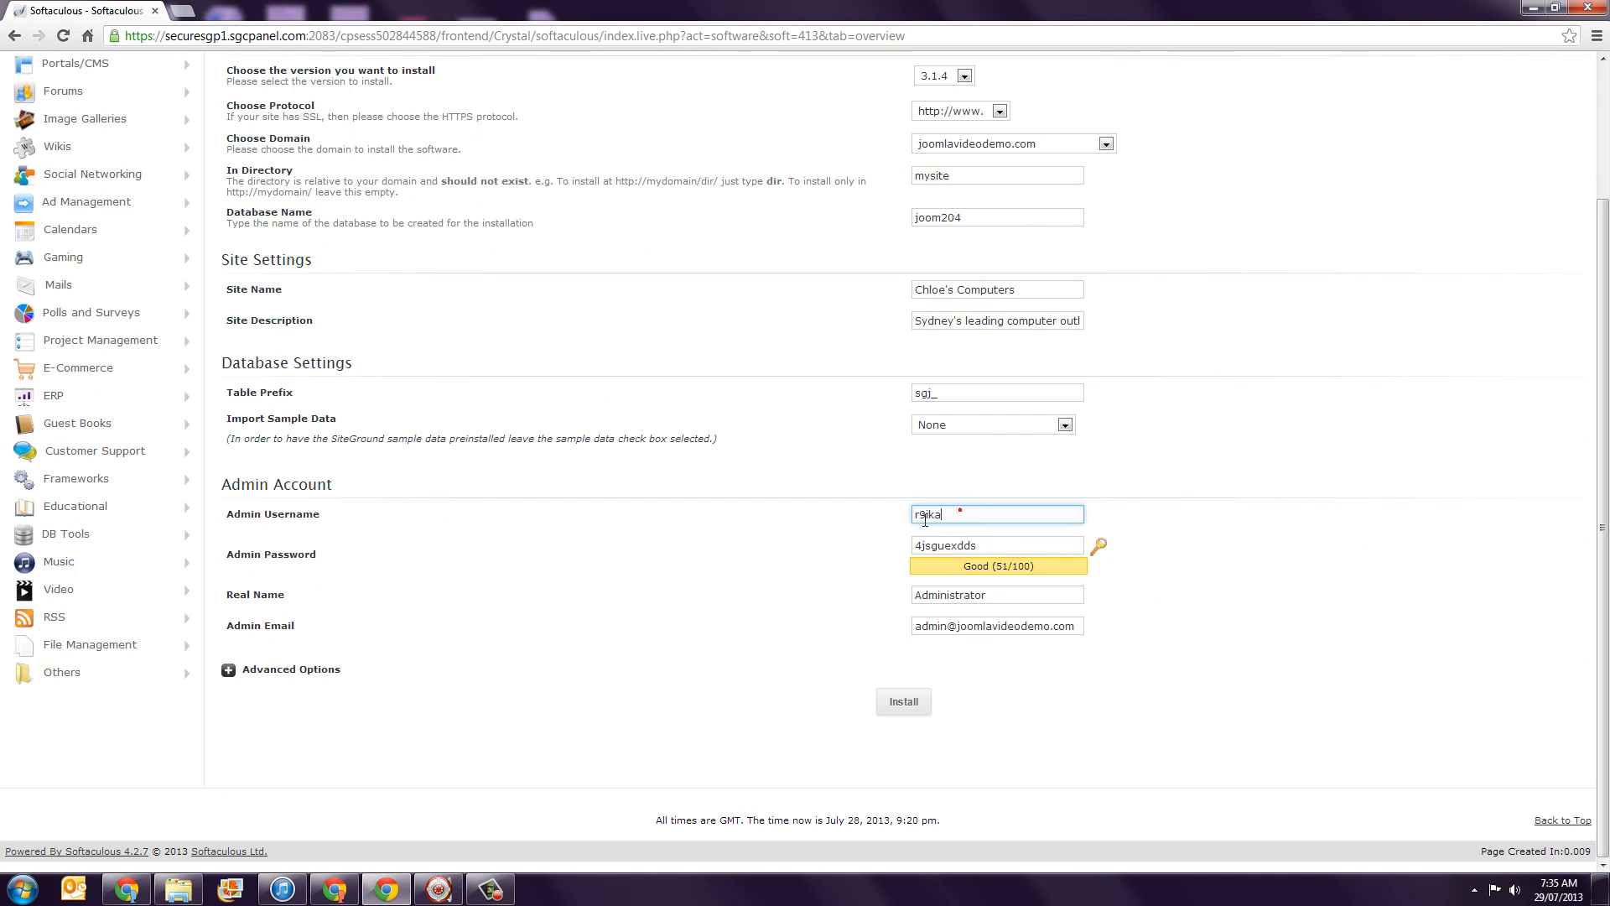
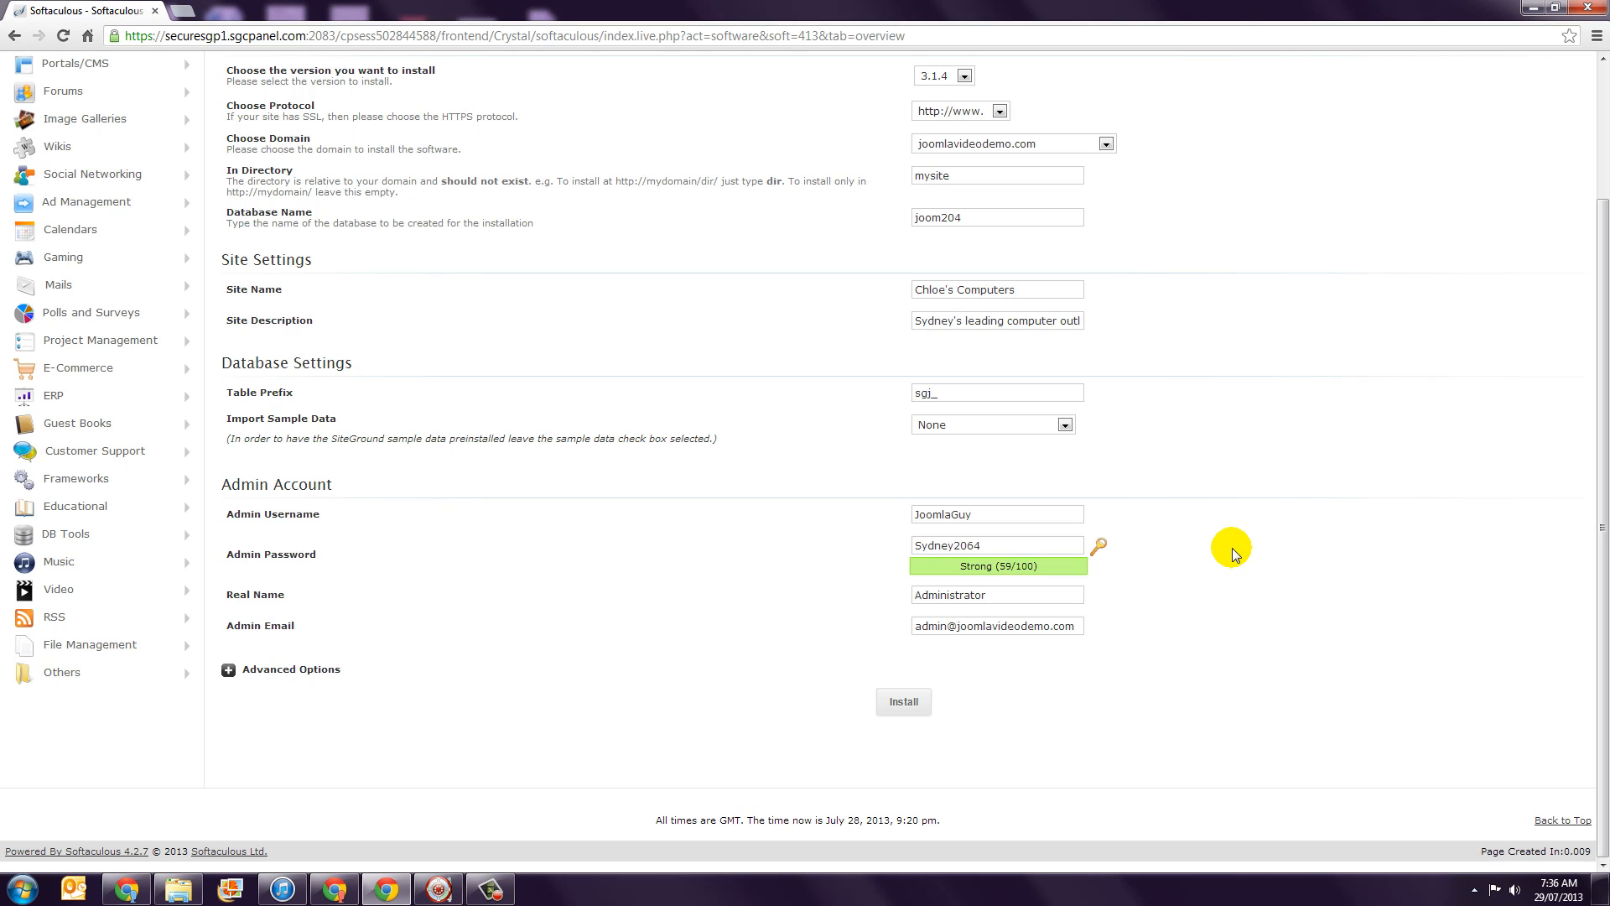
{"action": "mouse_move", "coordinate": [1048, 587]}
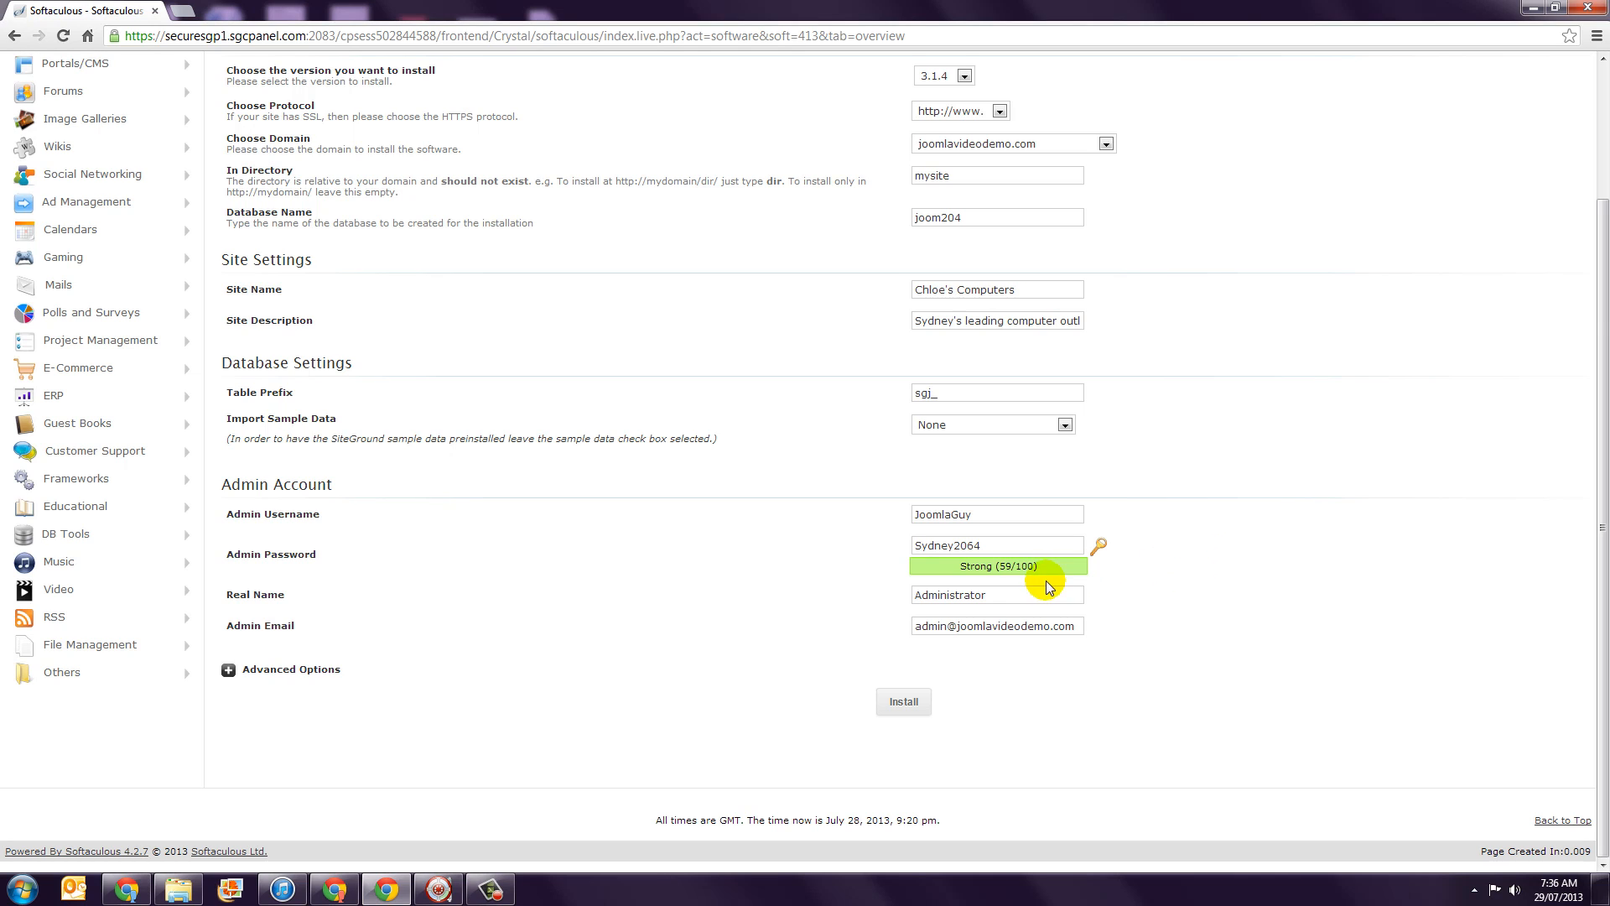
{"action": "double_click", "coordinate": [948, 595]}
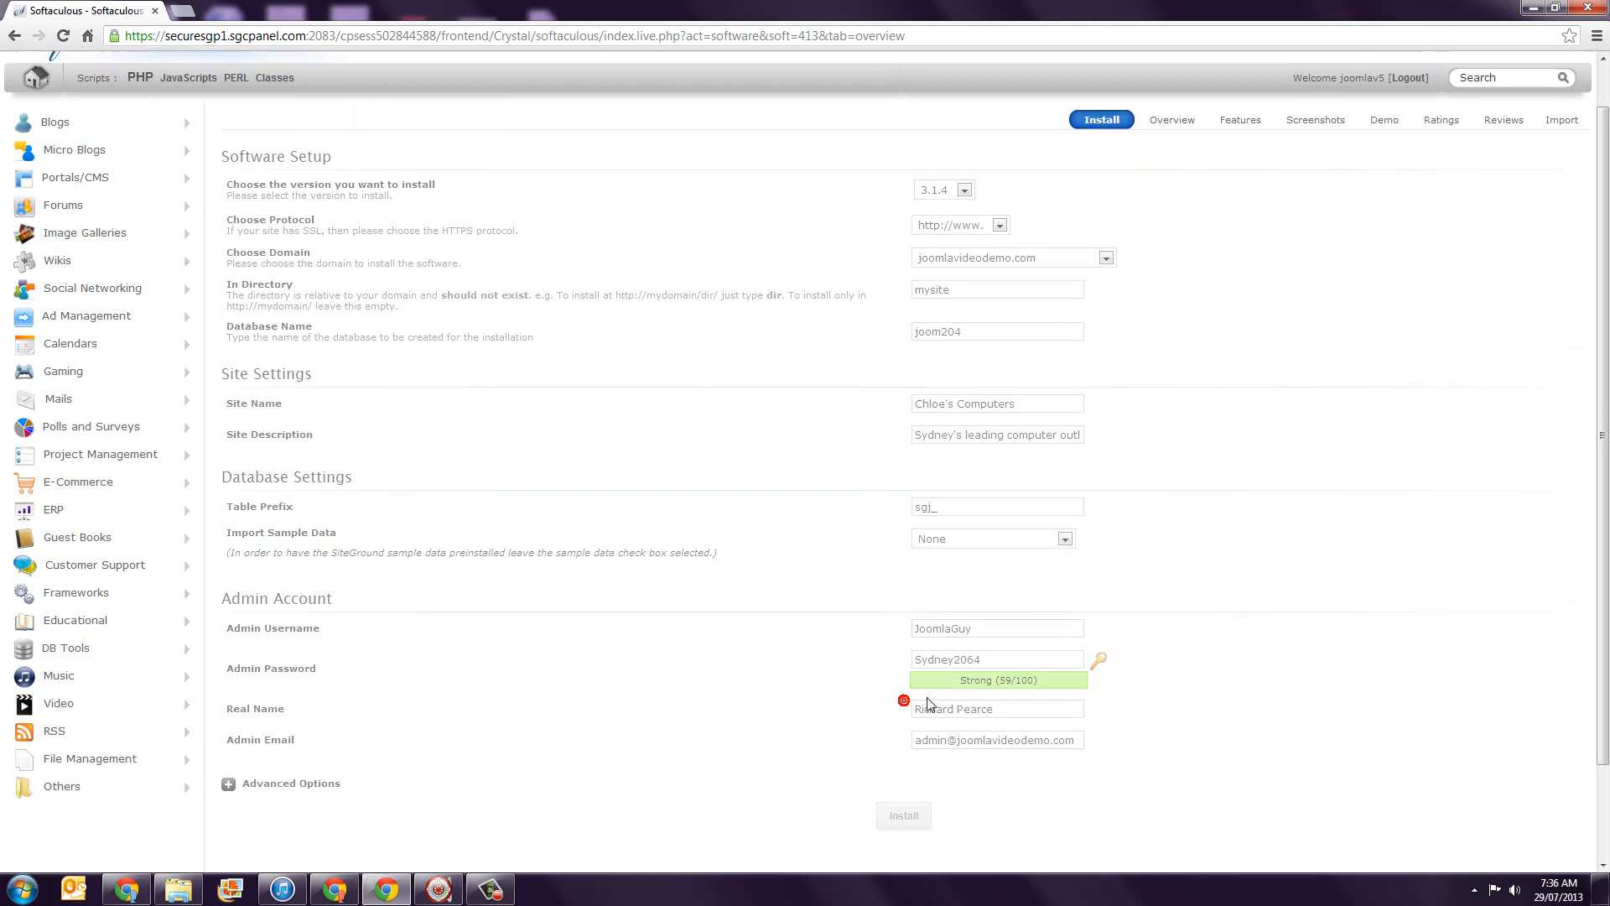
- Install Joomla into mysite and open the new site at joomlavideodemo.com/mysite
{"action": "left_click", "coordinate": [903, 815]}
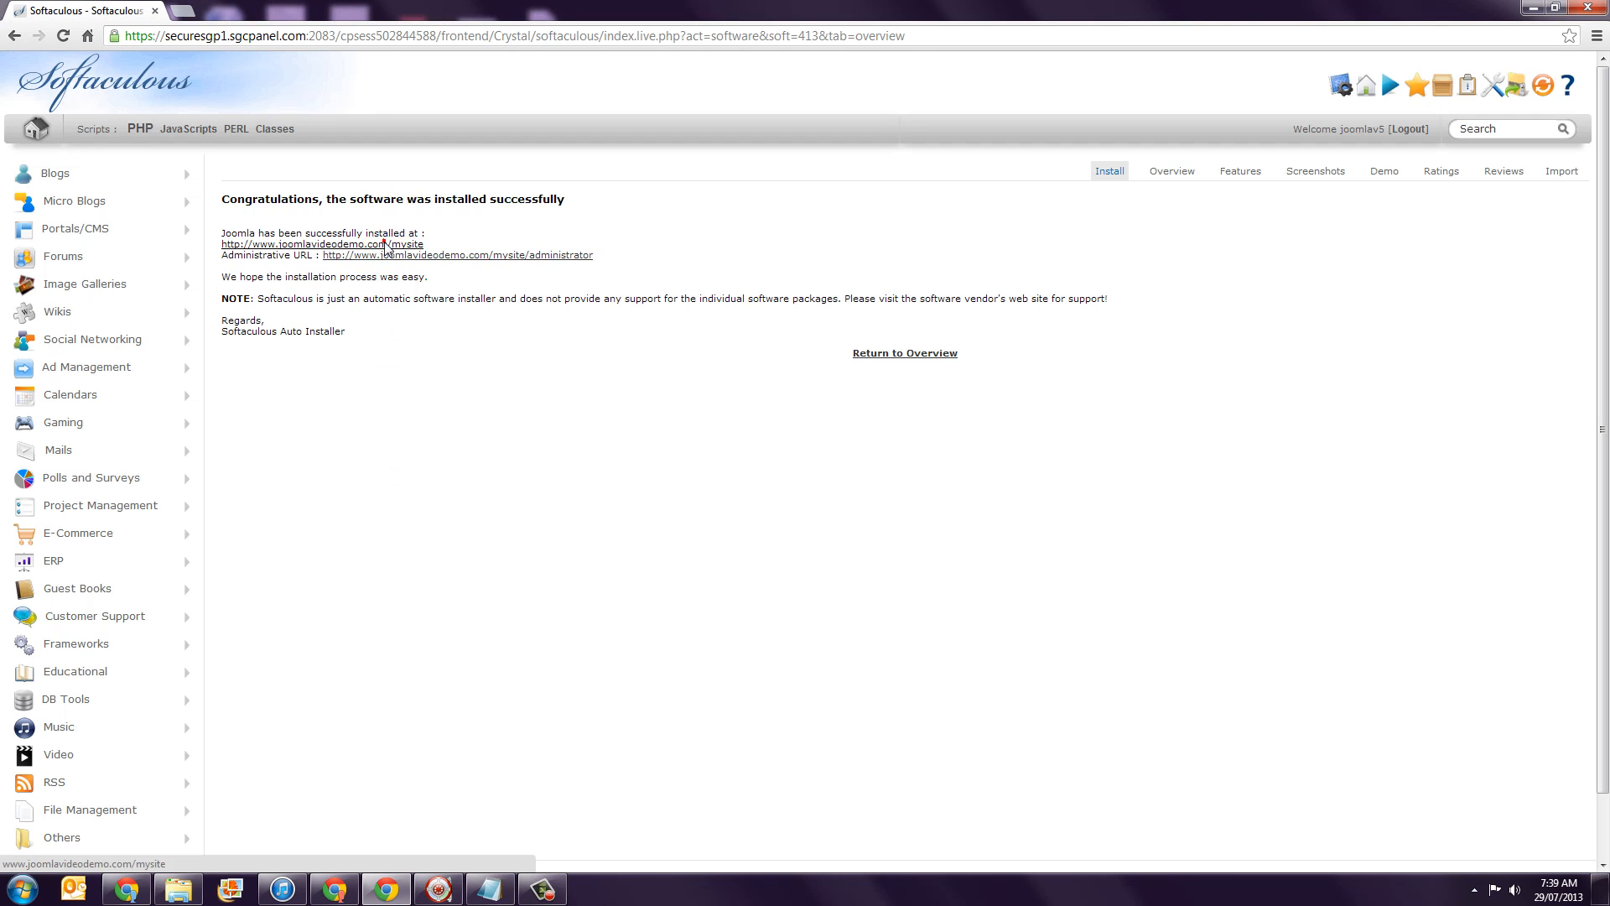
{"action": "left_click", "coordinate": [321, 244]}
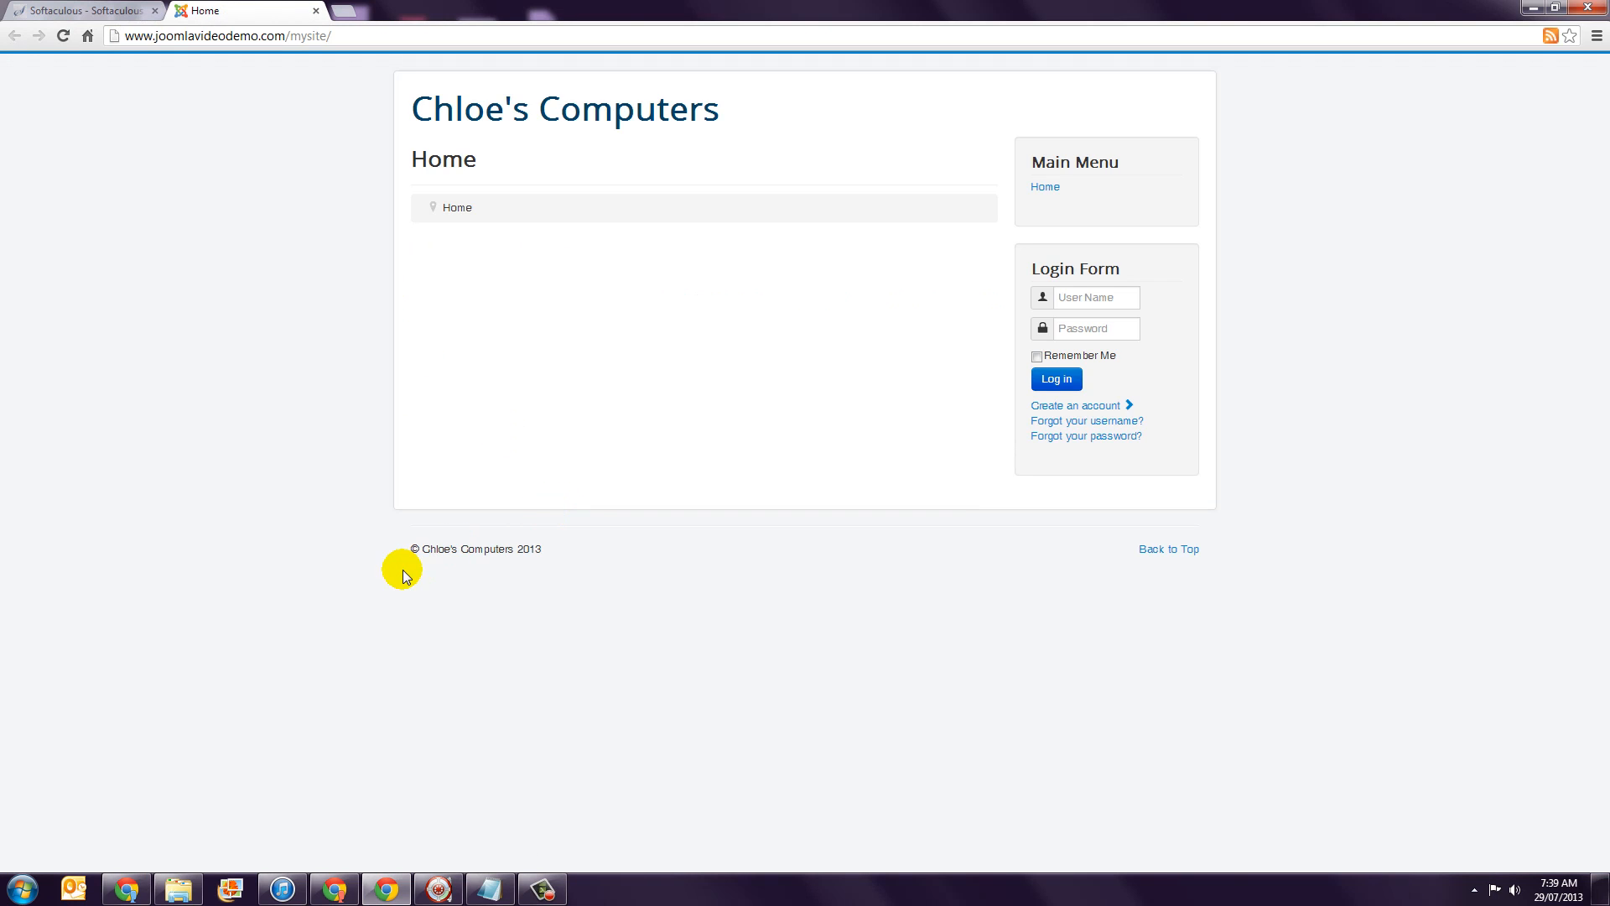